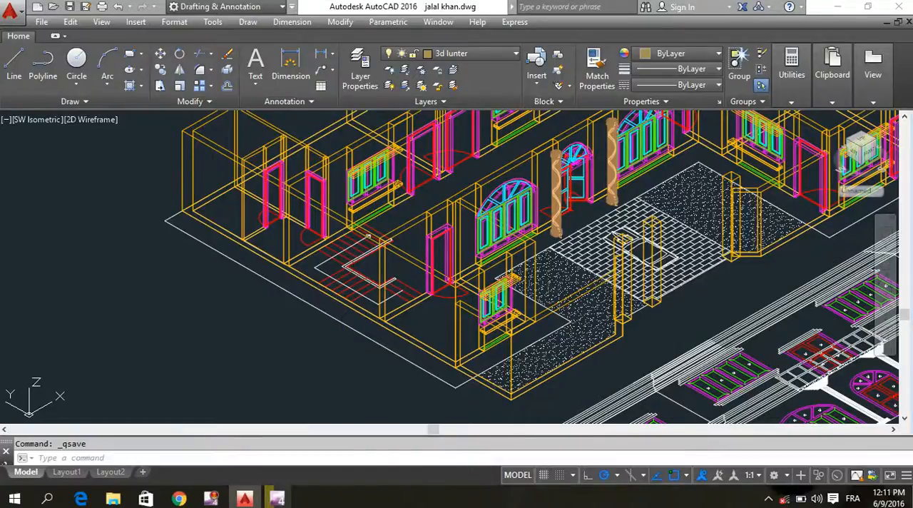
mouse_move(343, 345)
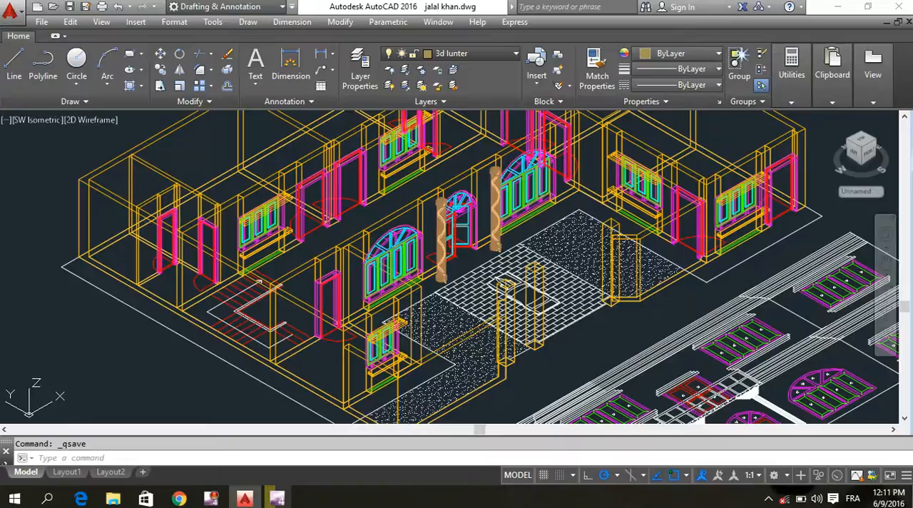
Turn off the 3d wall, jamb and pillar layers from the layer list to isolate the stair outline
left_click(515, 52)
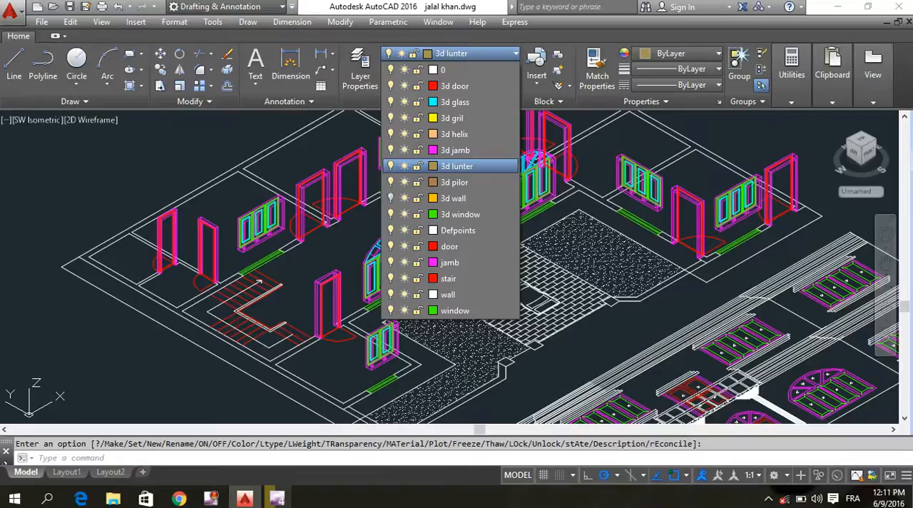
left_click(456, 165)
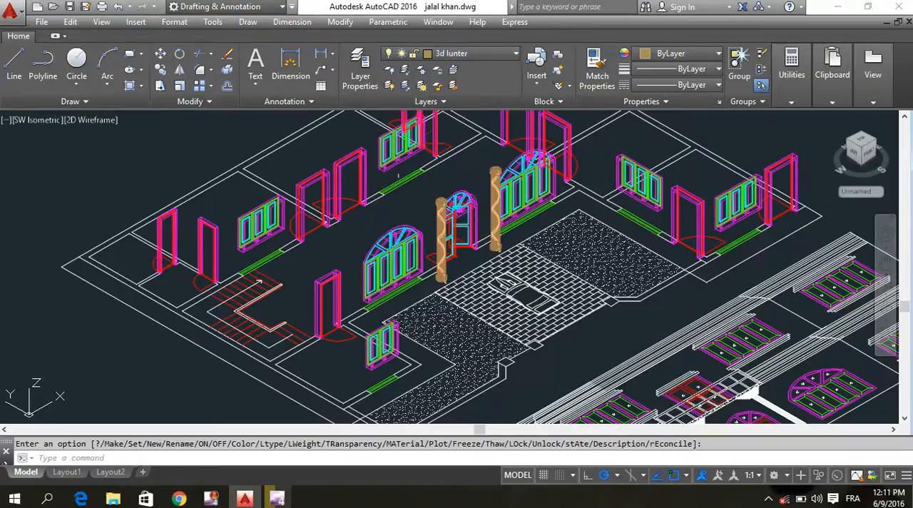
left_click(513, 53)
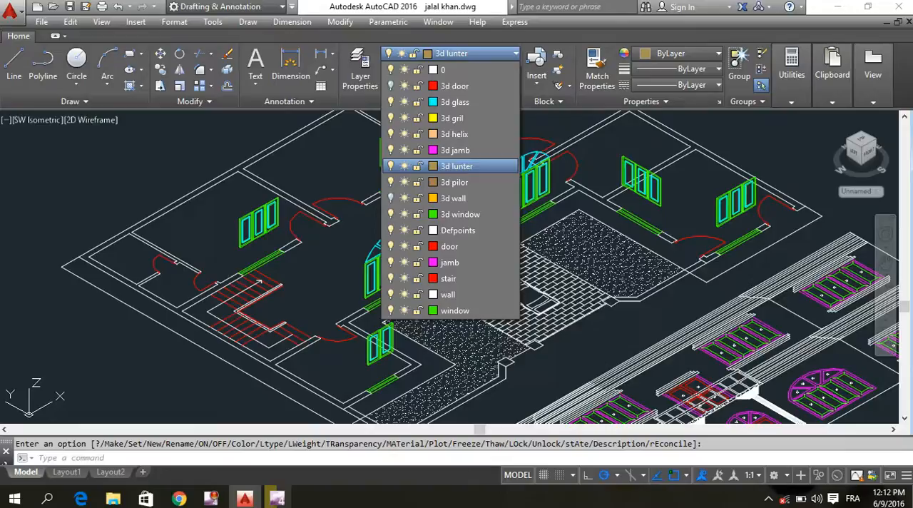
left_click(456, 166)
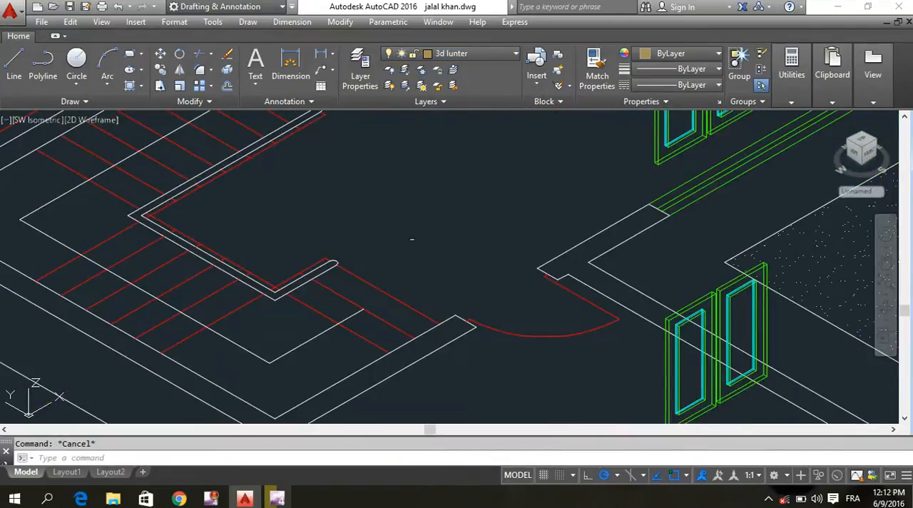
mouse_move(410, 236)
type("LA")
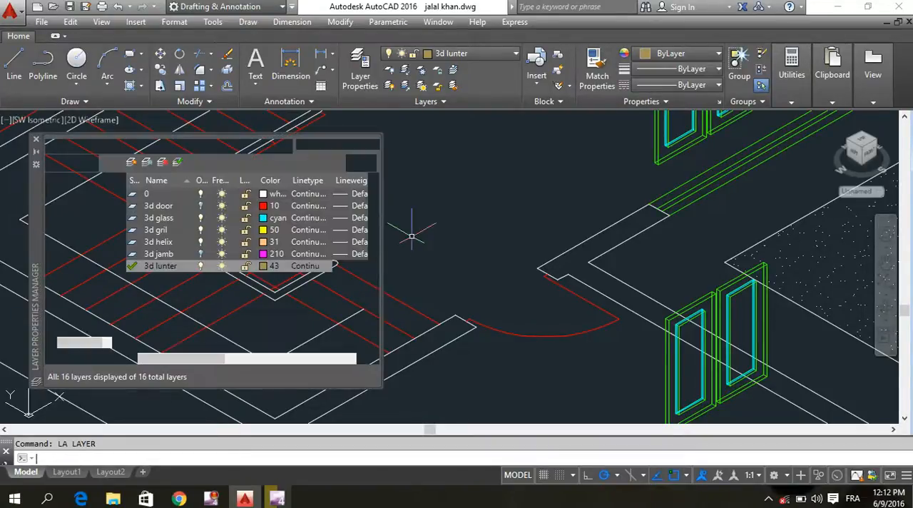
Create a new '3d stair' layer and give it red colour 10
left_click(359, 68)
type("3d sta")
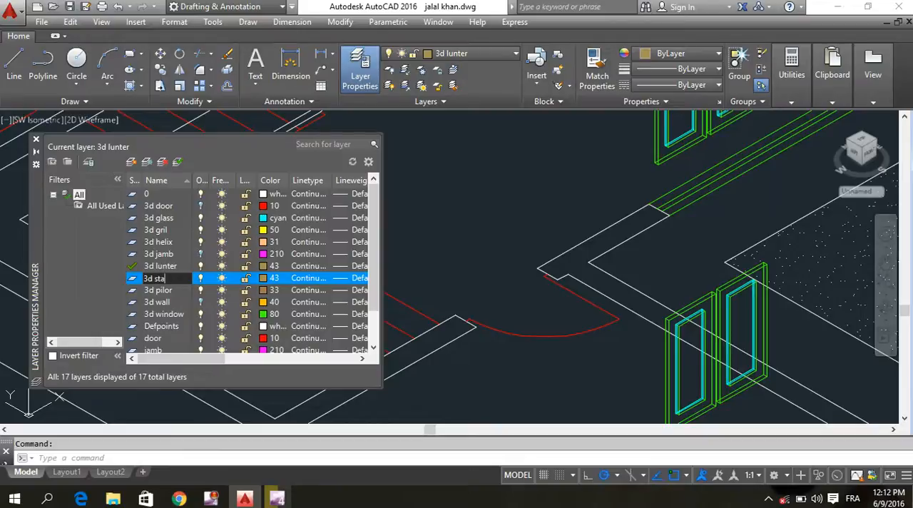
type("ir")
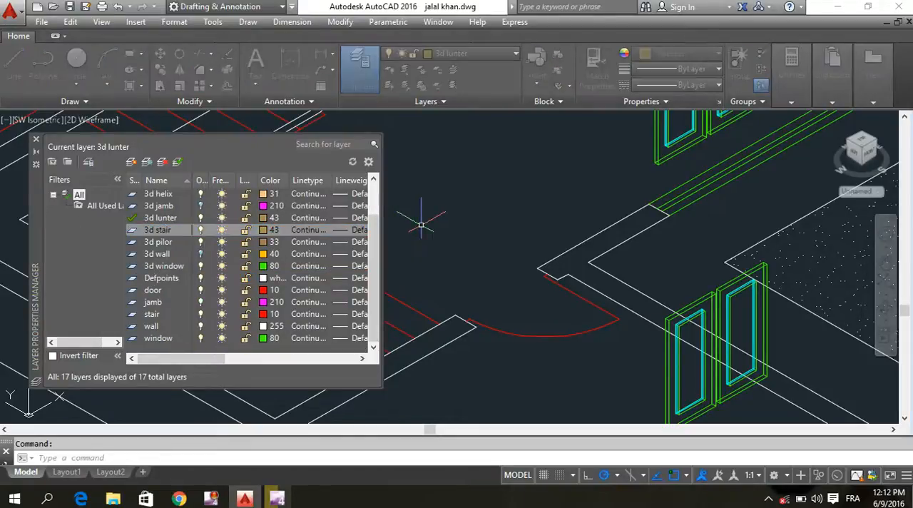
left_click(263, 228)
type("10")
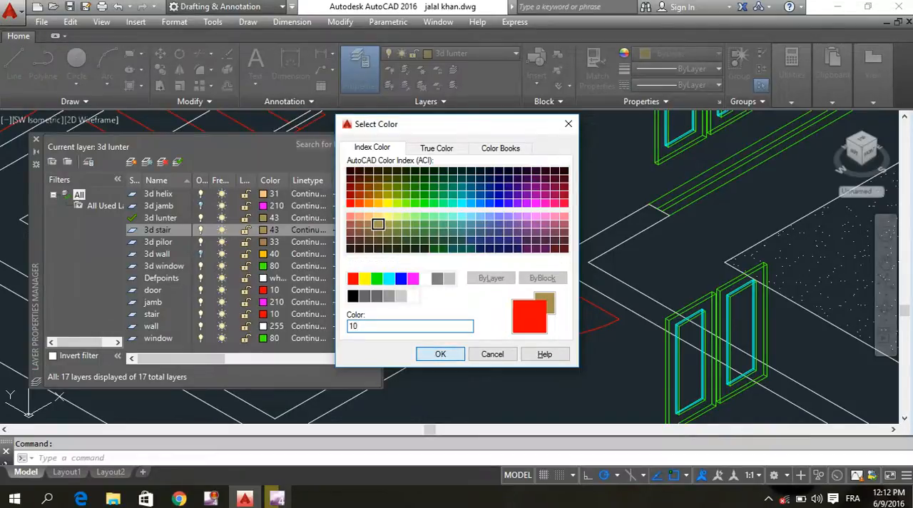
left_click(440, 354)
type("3d")
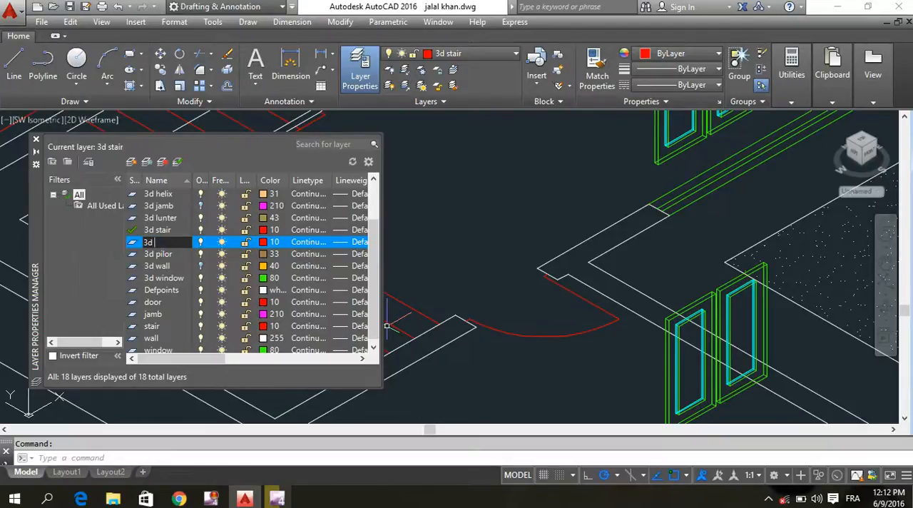
Create a '3d marble' layer and give it blue colour 170
type("marble")
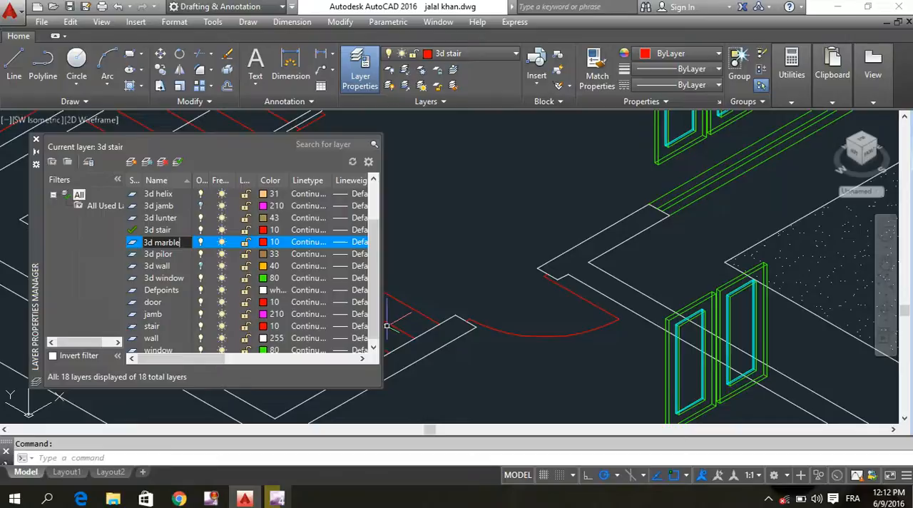
left_click(262, 243)
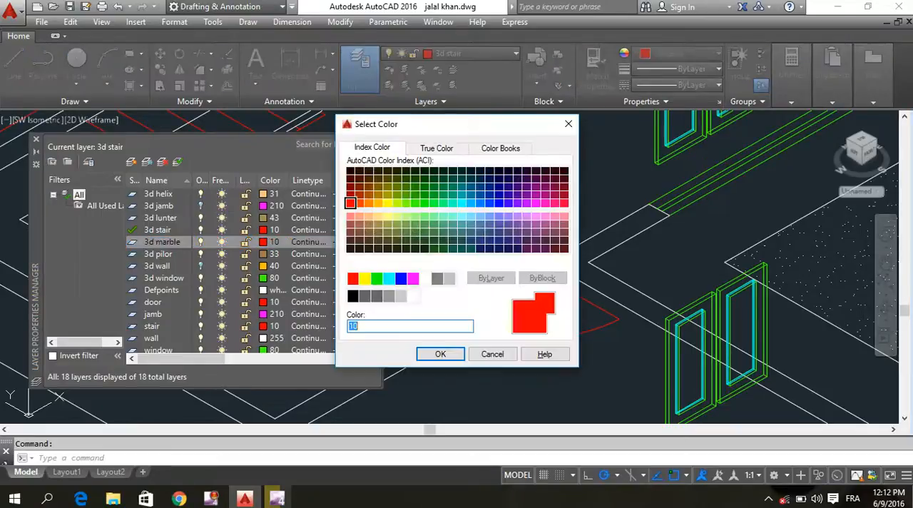
left_click(499, 203)
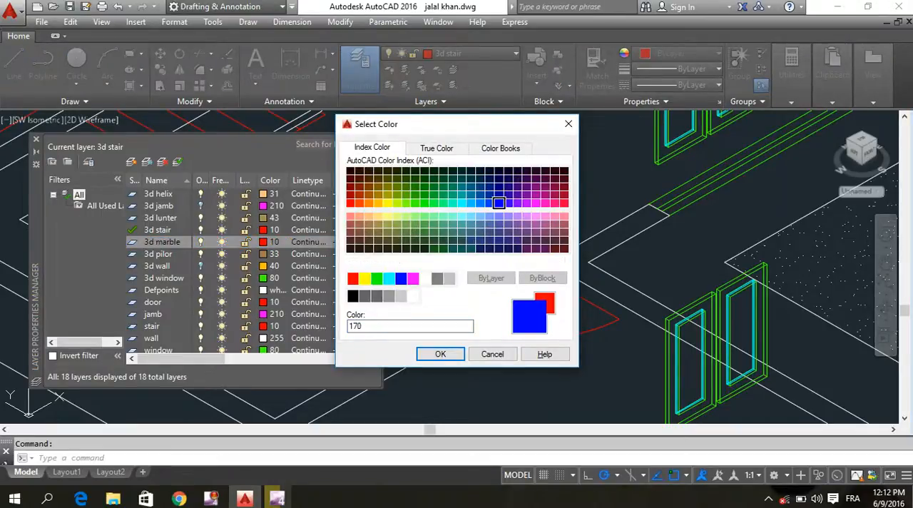
left_click(439, 354)
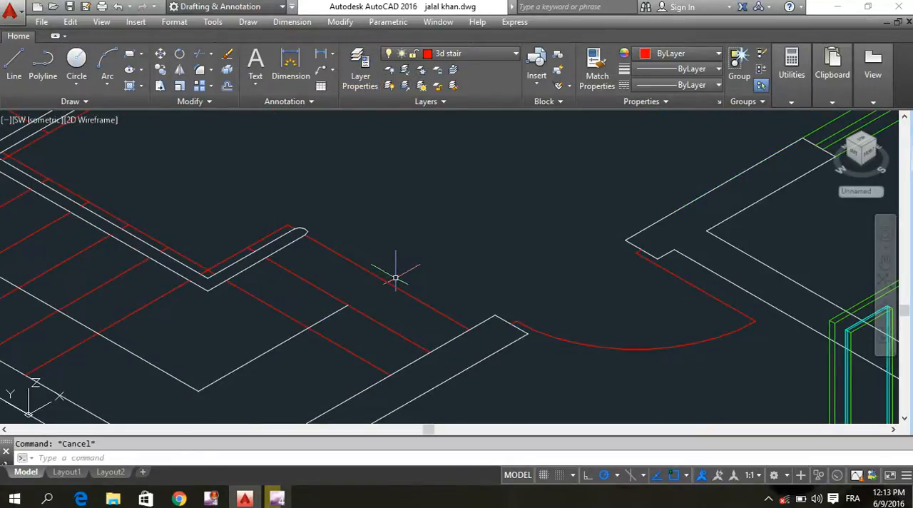
Start a BOX solid with its first corner on the first stair step outline
type("box")
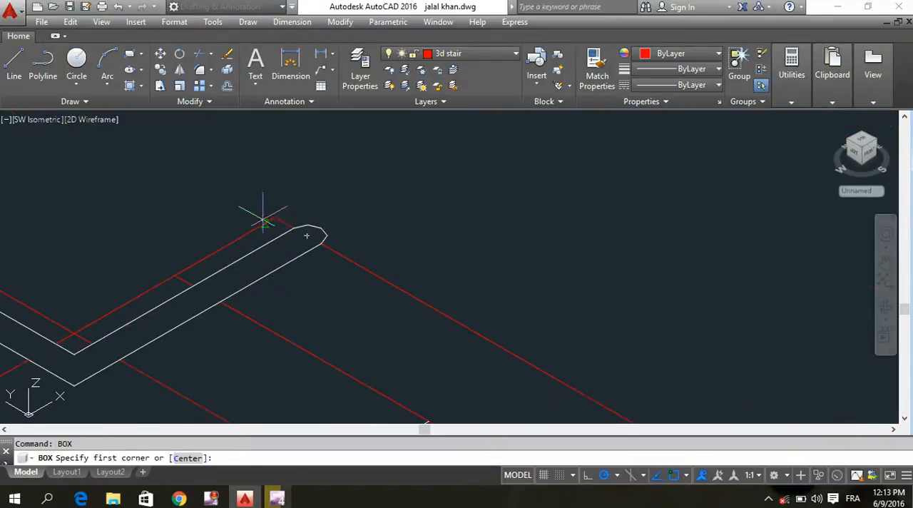
left_click(264, 220)
type("c")
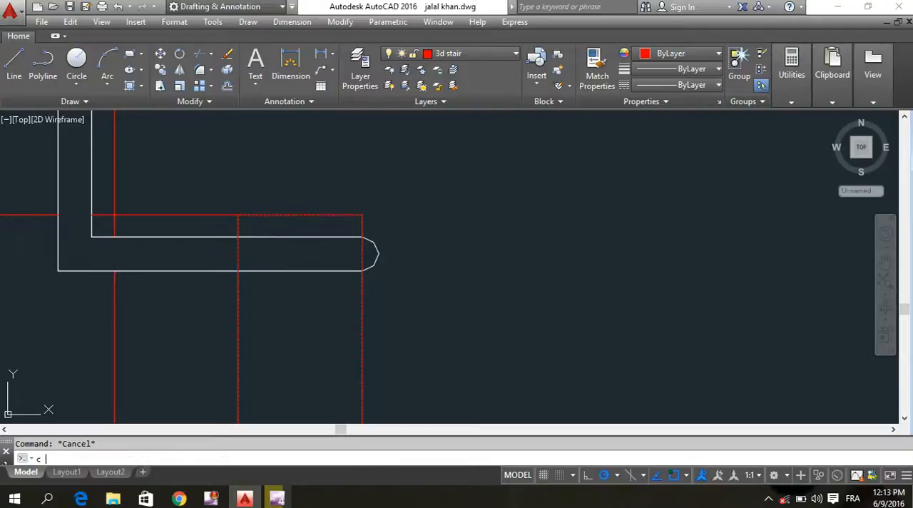
Draw a radius-1 circle on the step and move it onto the centre of the stair box
key("Return")
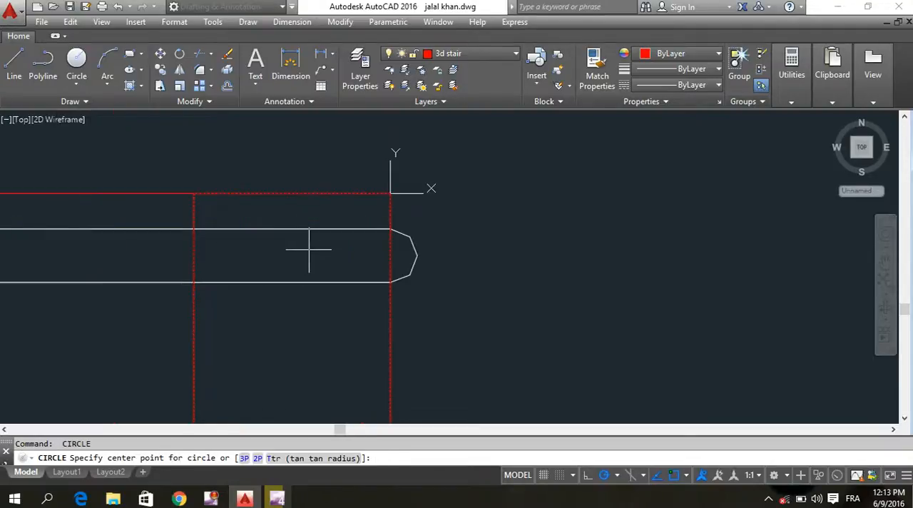
left_click(289, 237)
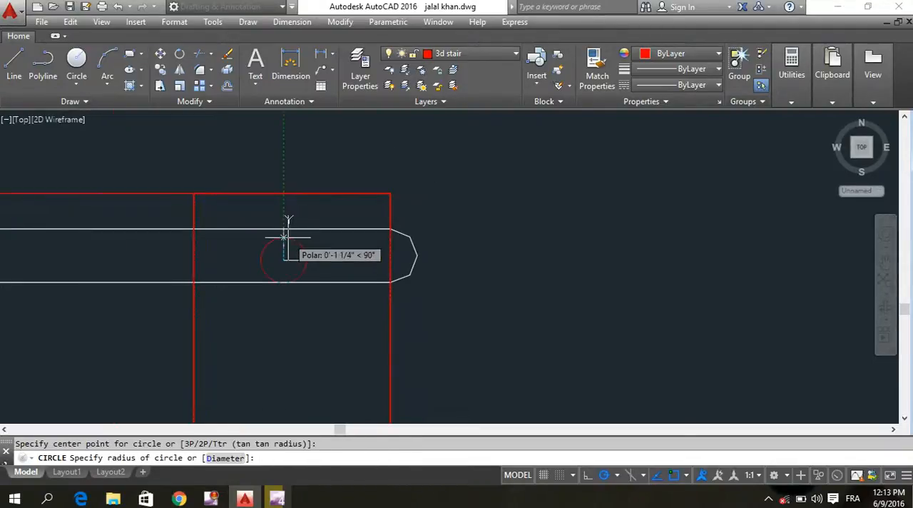
type("1")
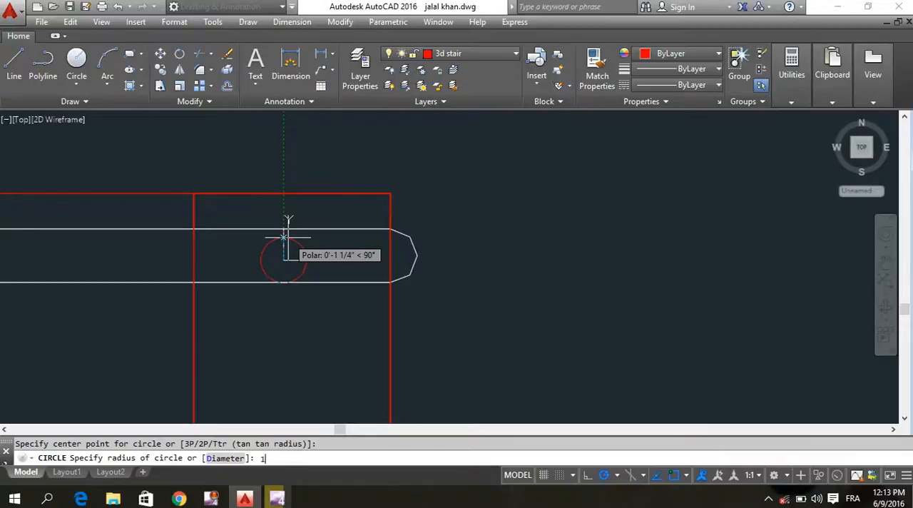
key("Escape")
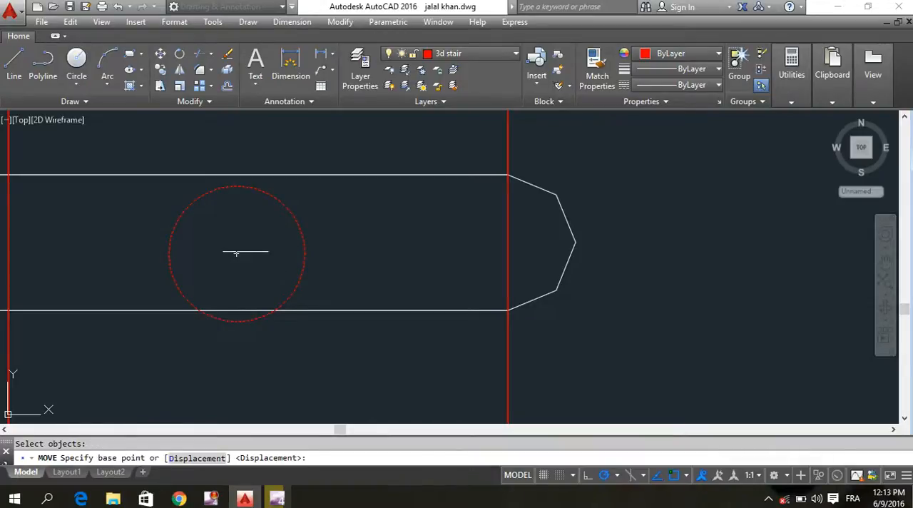
left_click(236, 245)
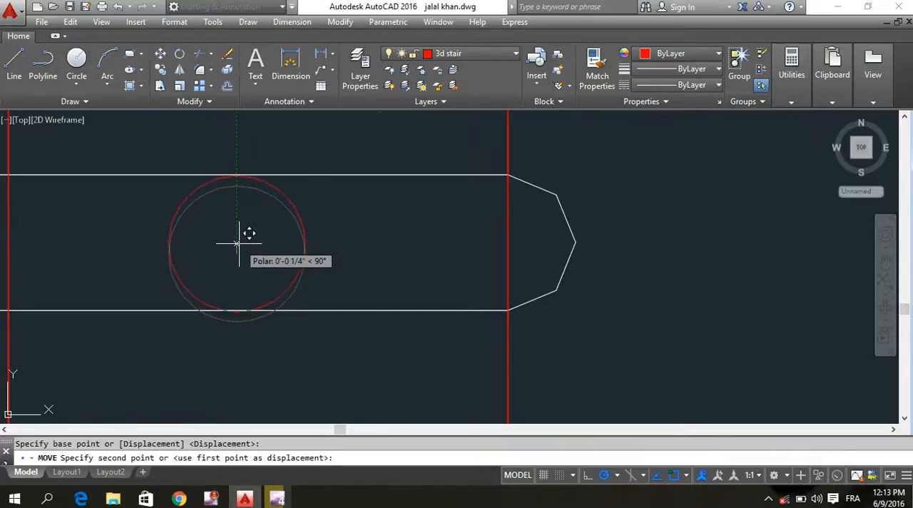
key("Escape")
type("ex")
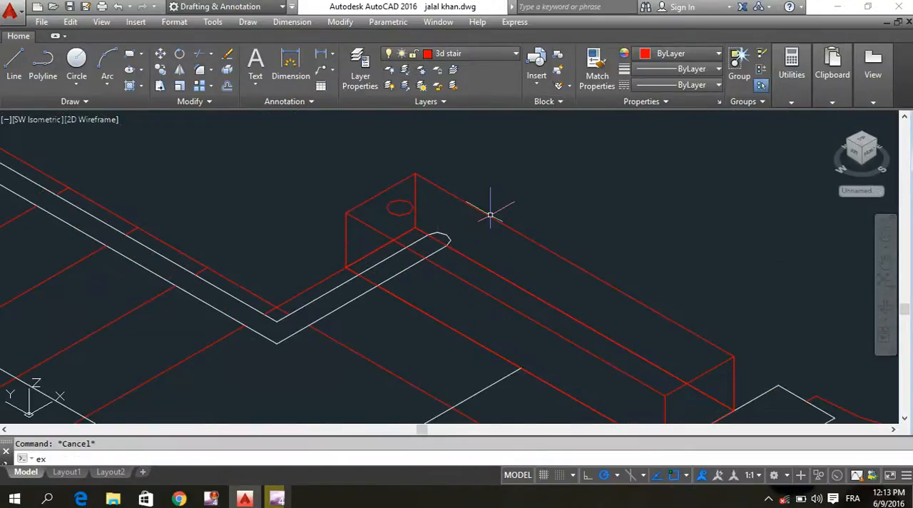
Extrude the circle 2'8 upward into a railing post on the stair box
left_click(399, 207)
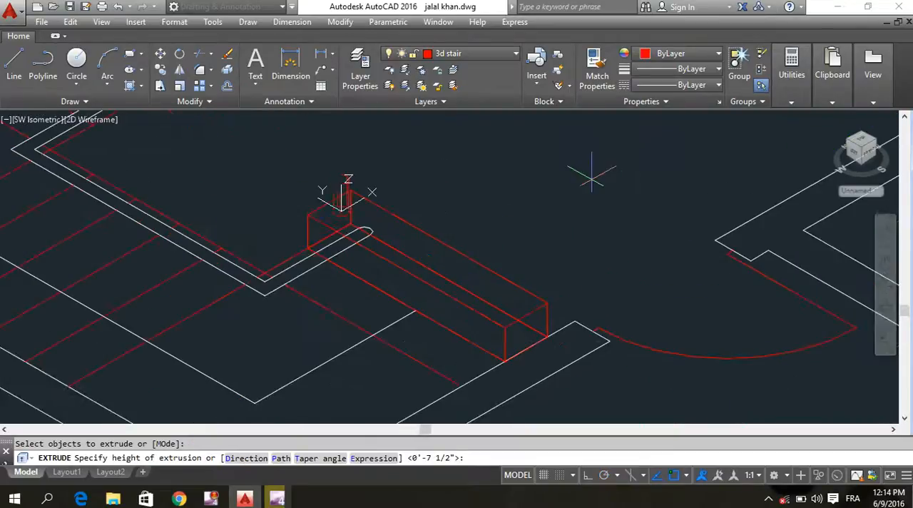
type("2'8")
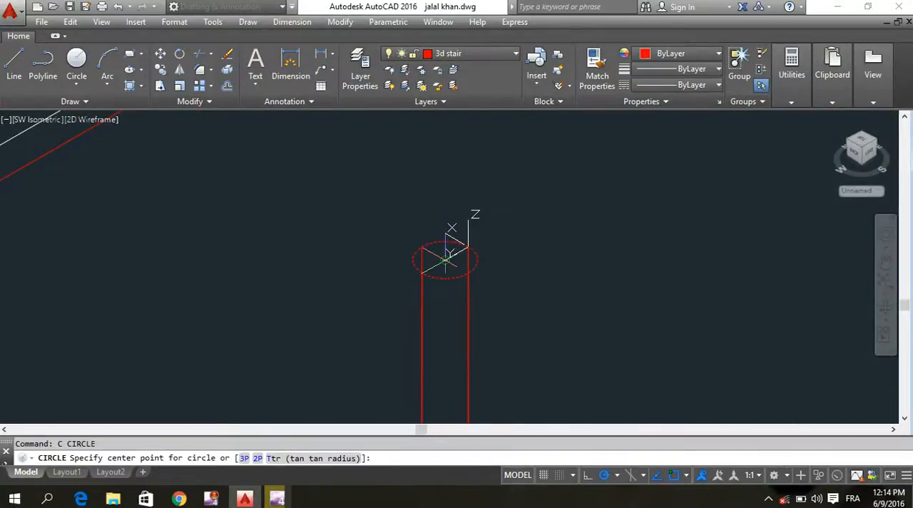
key("Escape")
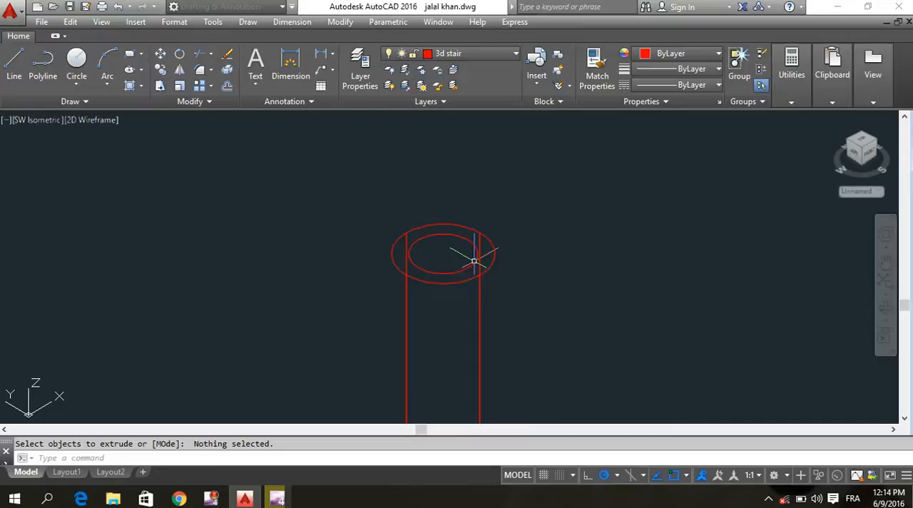
Extrude the surrounding ring by 4 and begin a UNION of the post solids
left_click(442, 254)
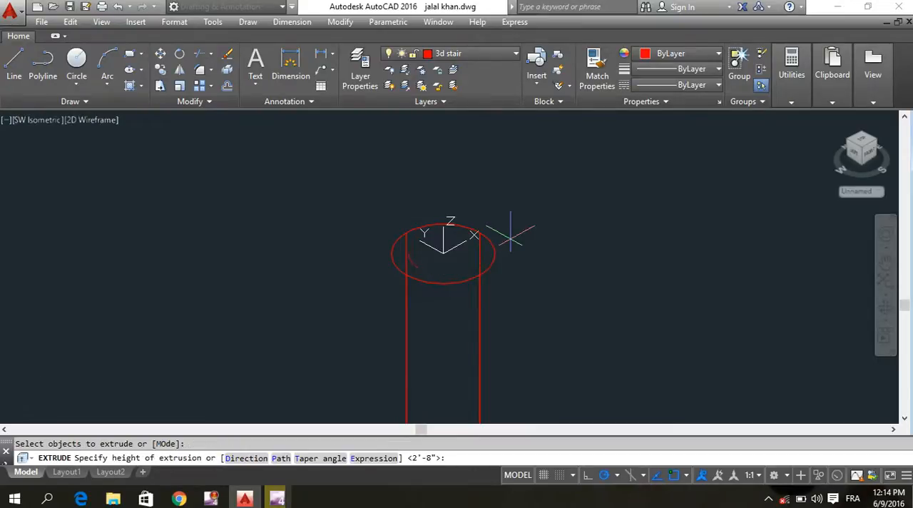
type("4")
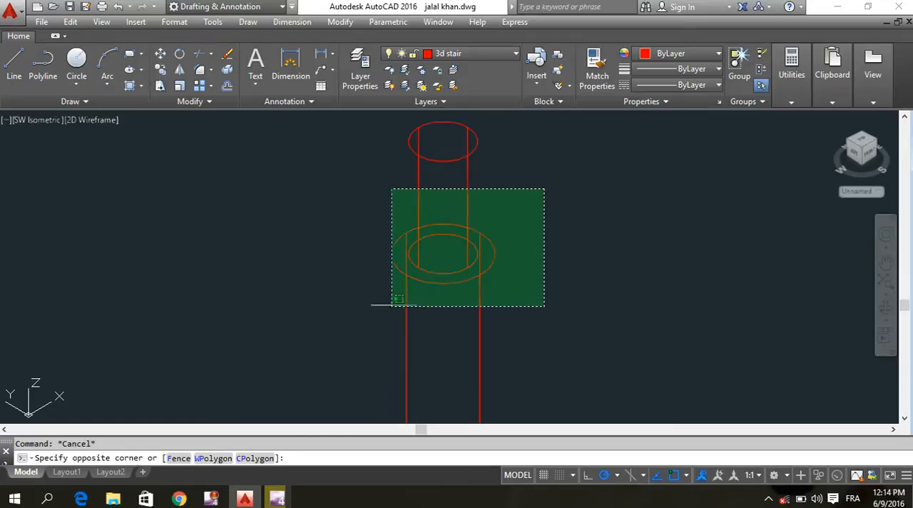
type("uni")
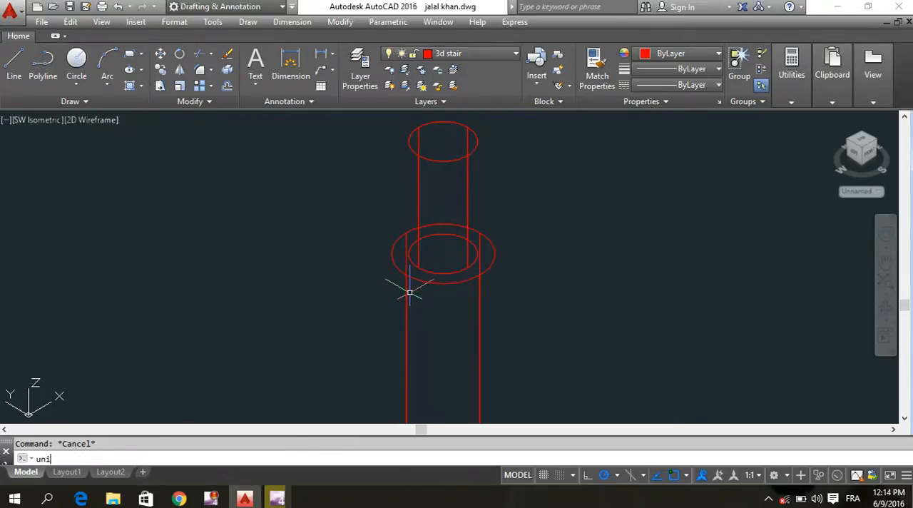
key("Return")
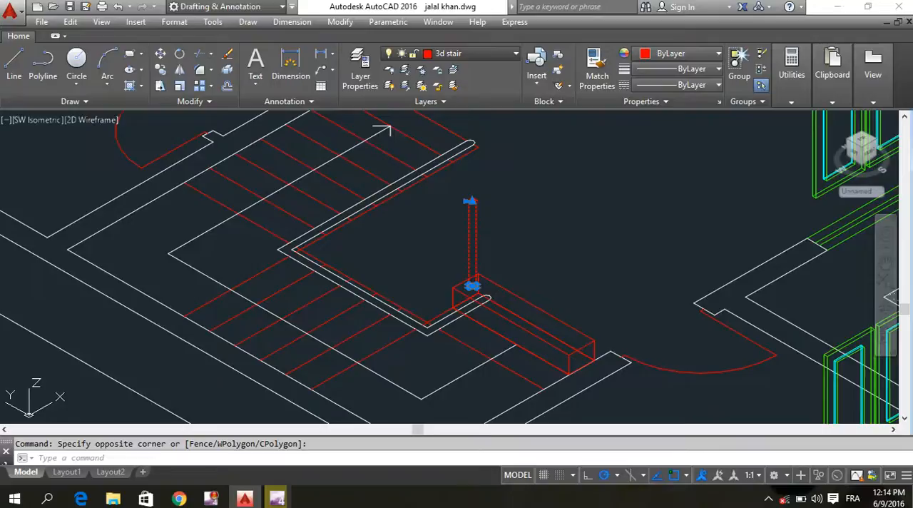
Extrude the post's top circle and match its properties to the yellow post
left_click(515, 52)
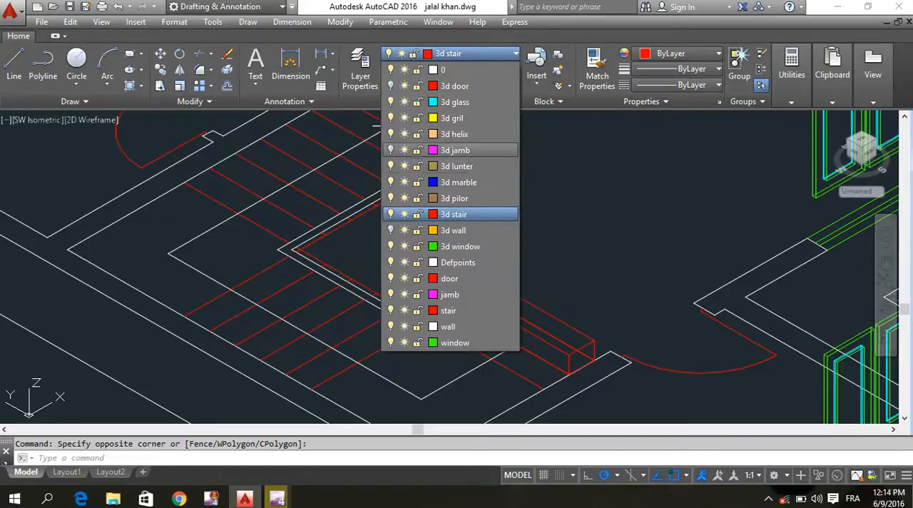
left_click(453, 117)
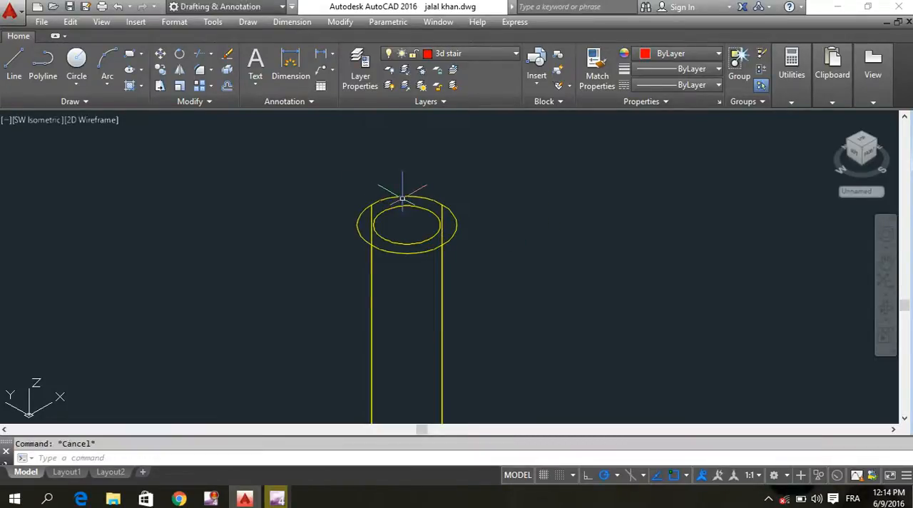
left_click(406, 211)
type("4")
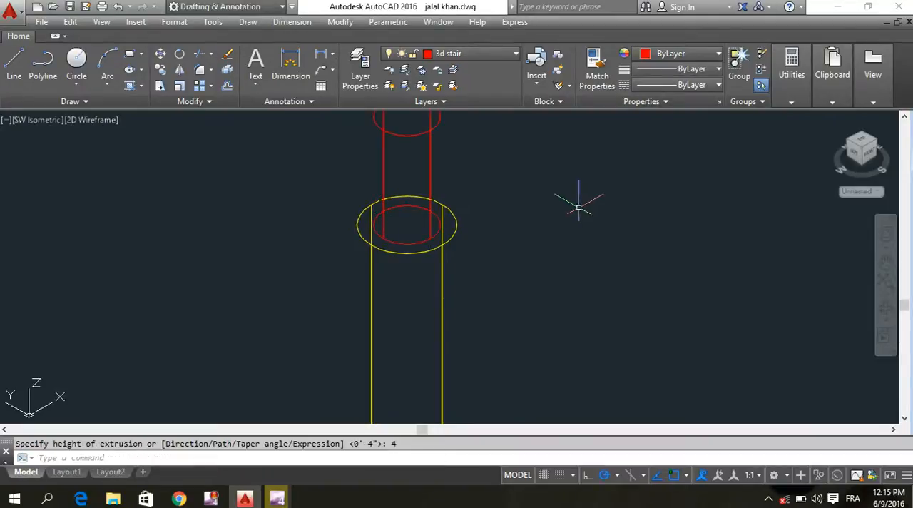
type("ua")
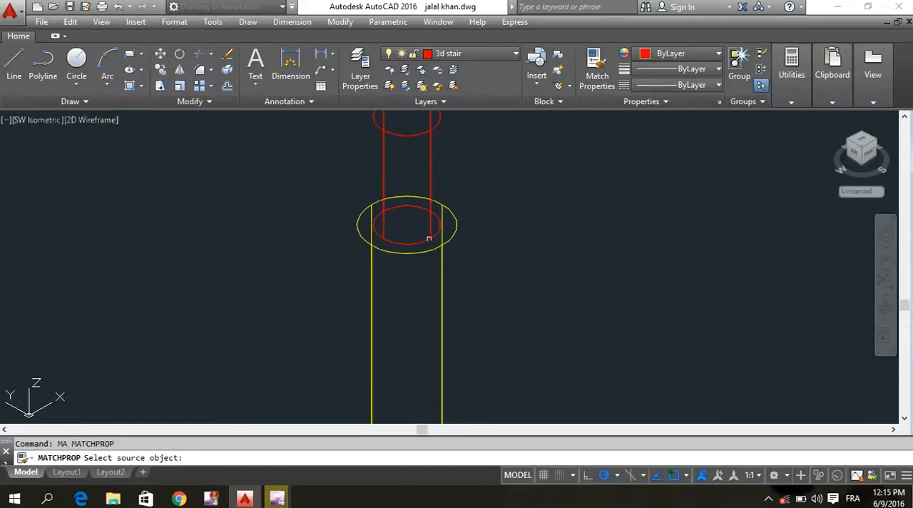
left_click(407, 225)
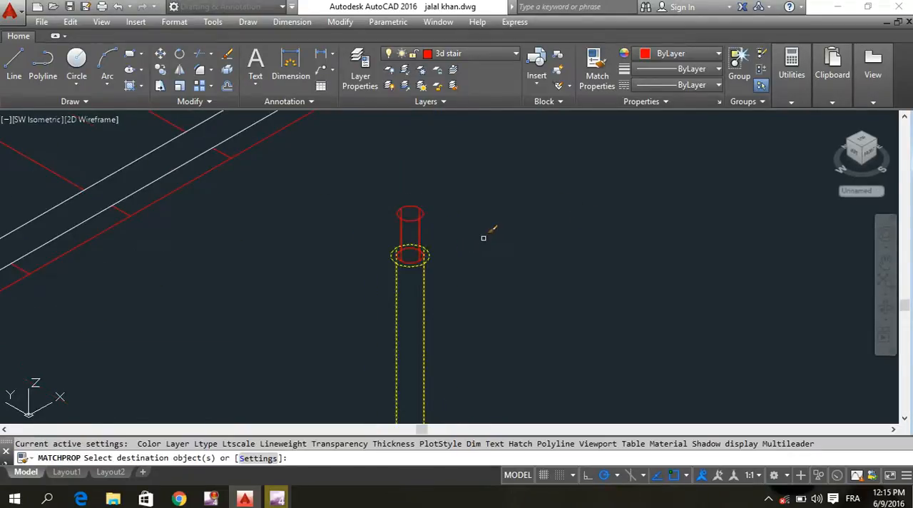
key("Escape")
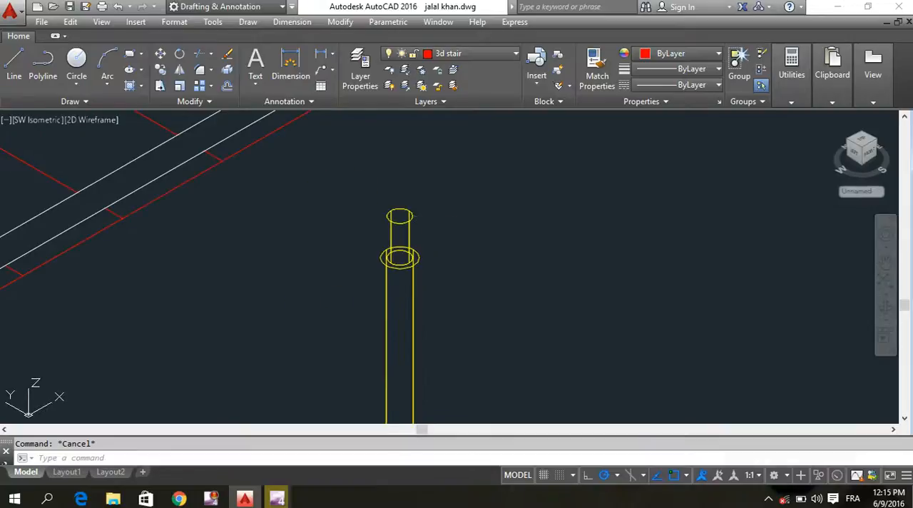
Union the post pieces into one solid
type("u")
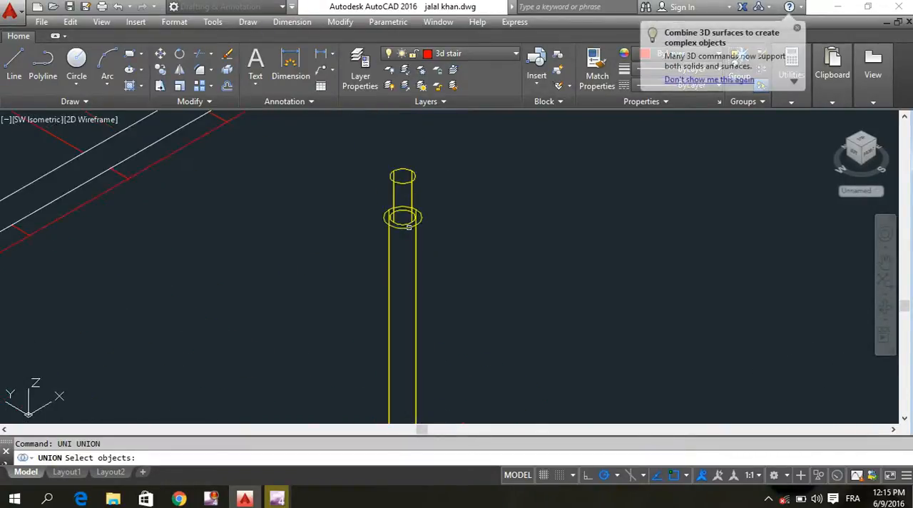
key("Escape")
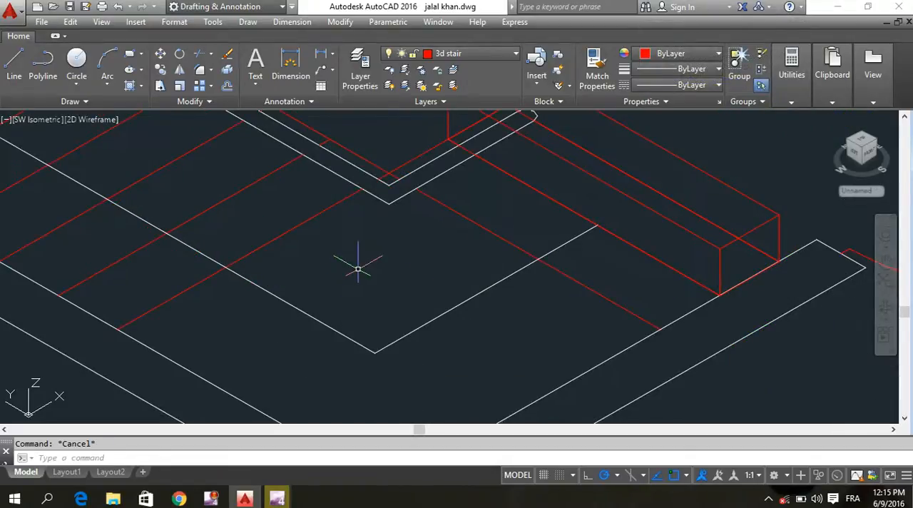
Draw red step boxes on the stair outline with heights 7 and 7.5
type("BOX")
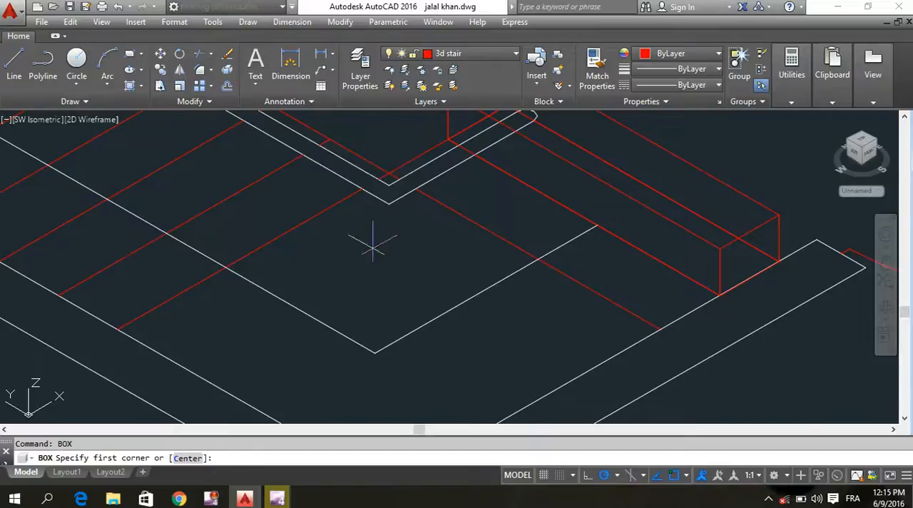
left_click(388, 157)
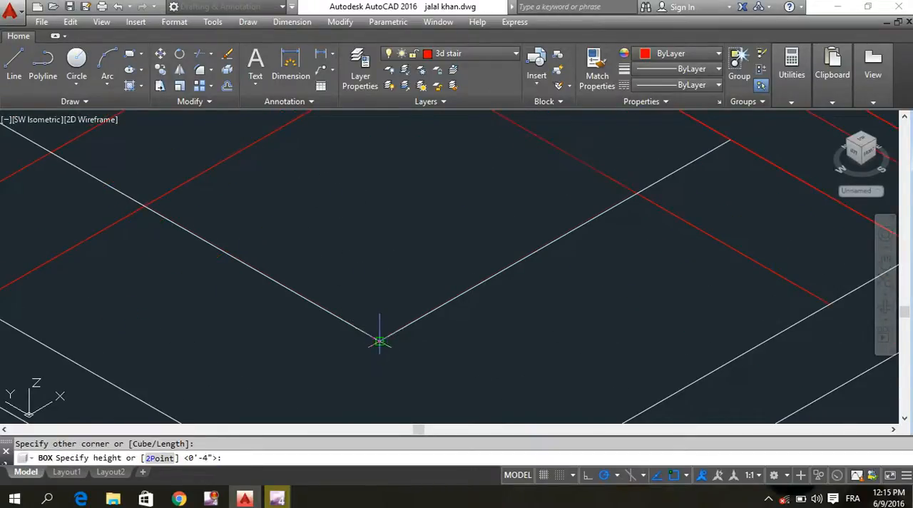
type("7")
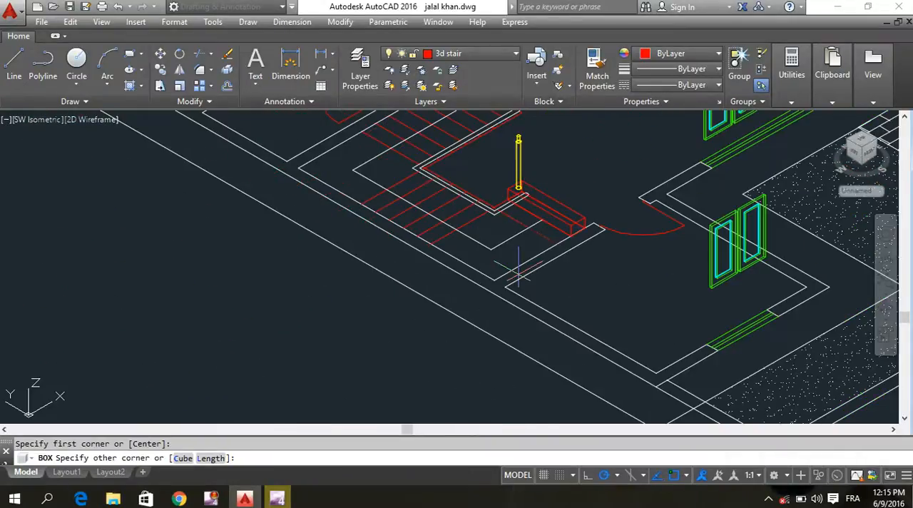
left_click(451, 281)
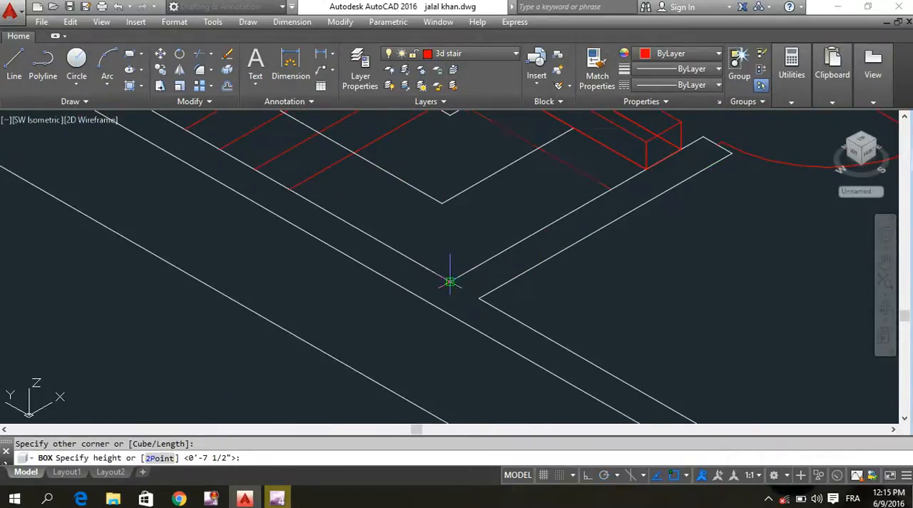
type("7.5")
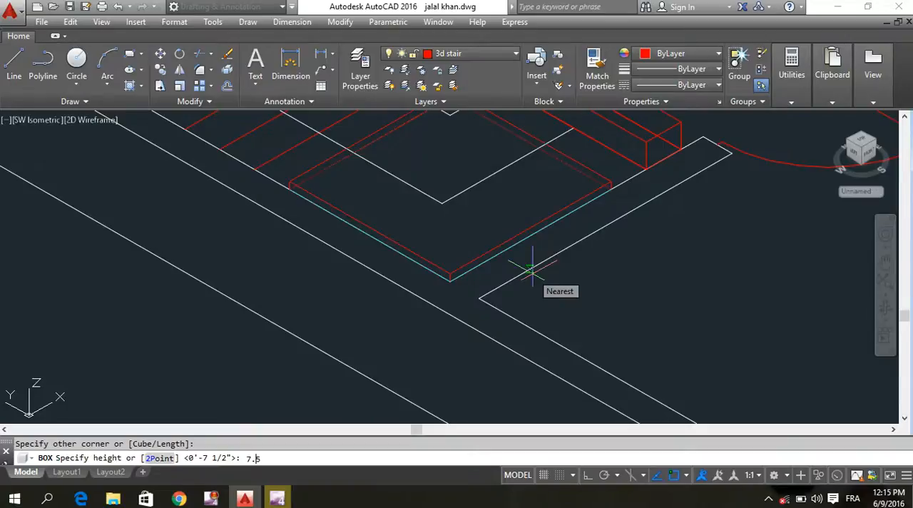
key("Return")
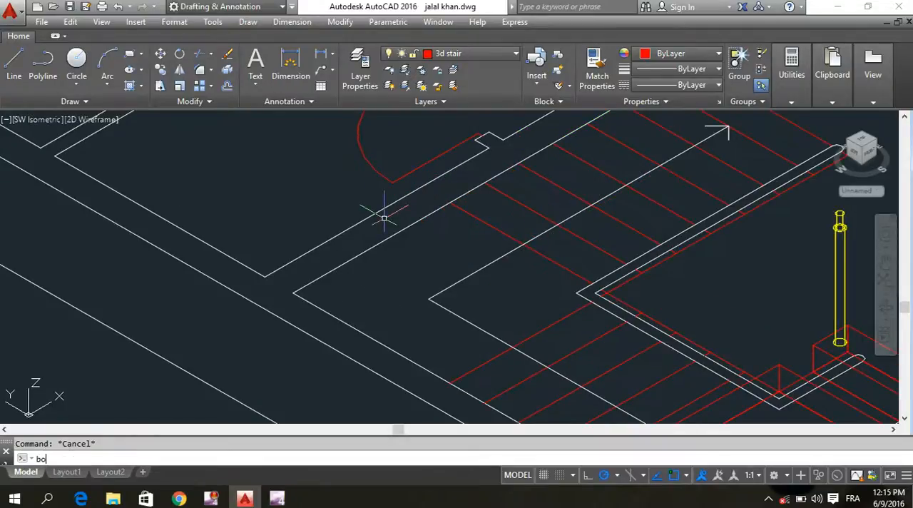
Add another 7.5-high step box beside the yellow railing post
key("Return")
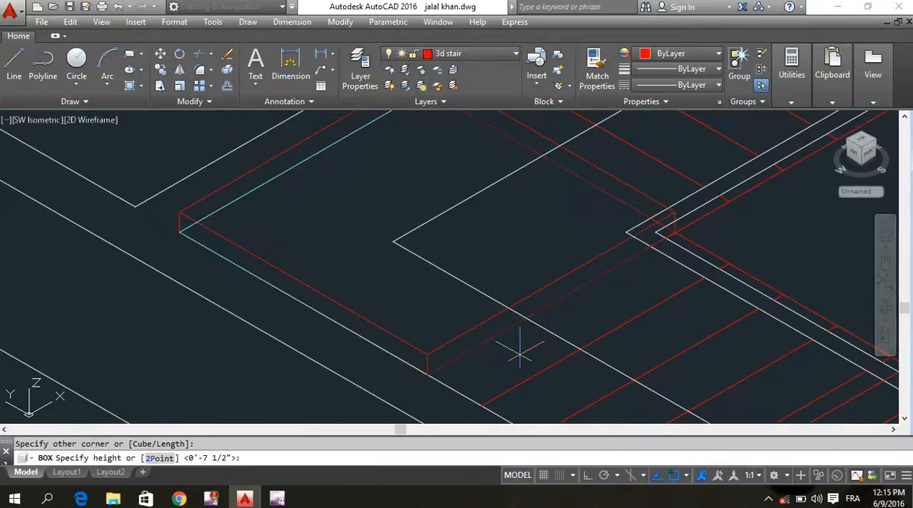
type("7.5")
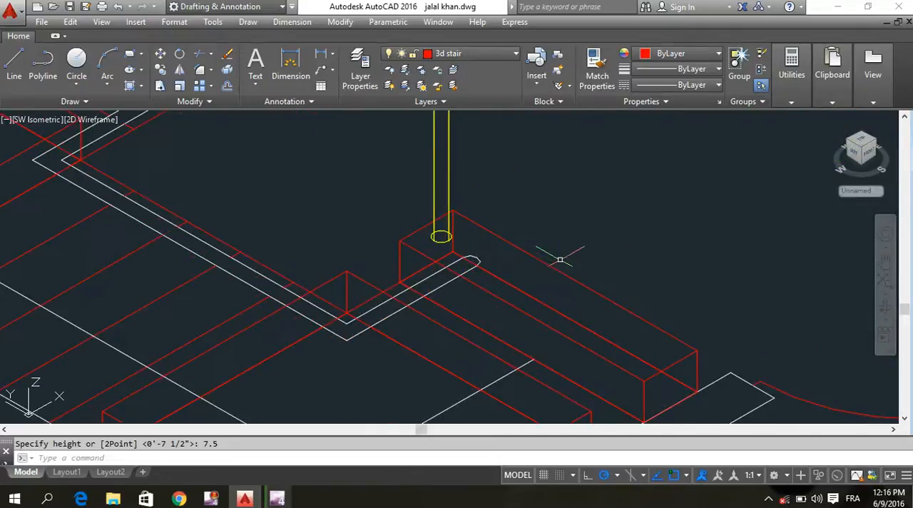
key("Escape")
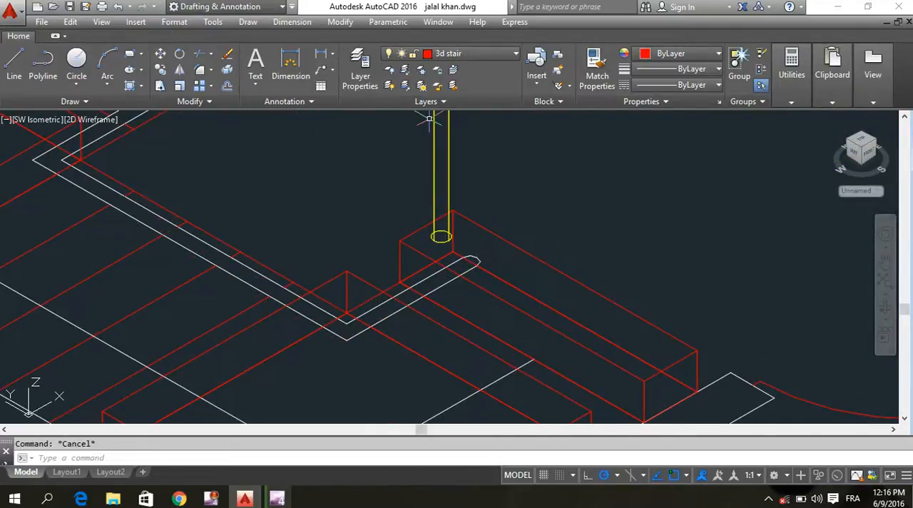
left_click(511, 54)
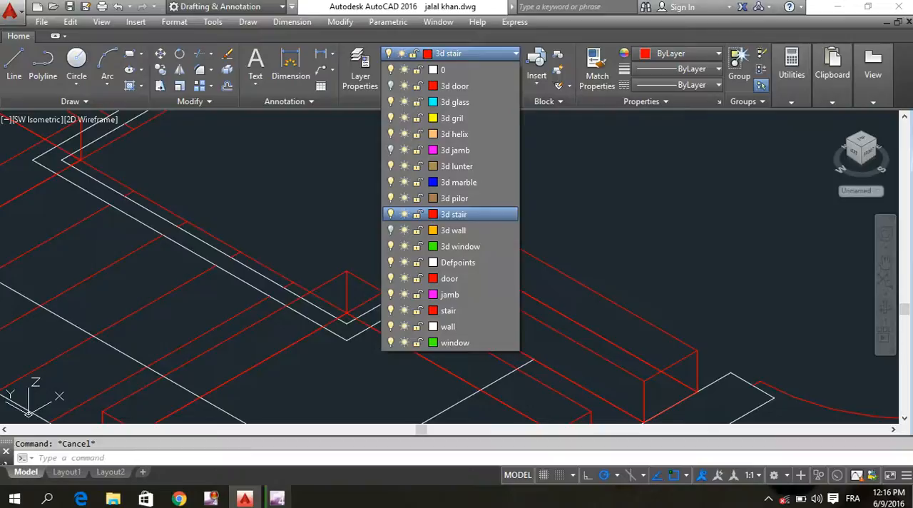
Make 3d marble current, return the view to 2D Wireframe and start a BOX for the slab
left_click(459, 183)
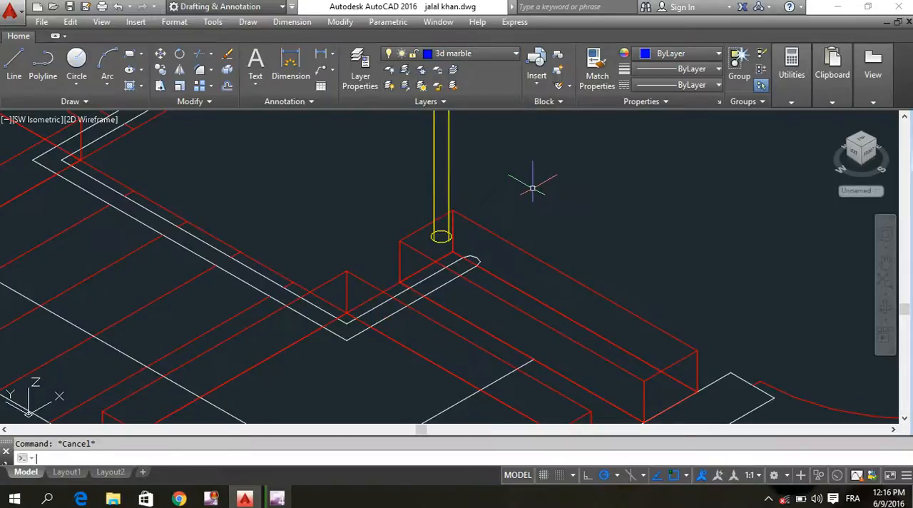
type("BOX")
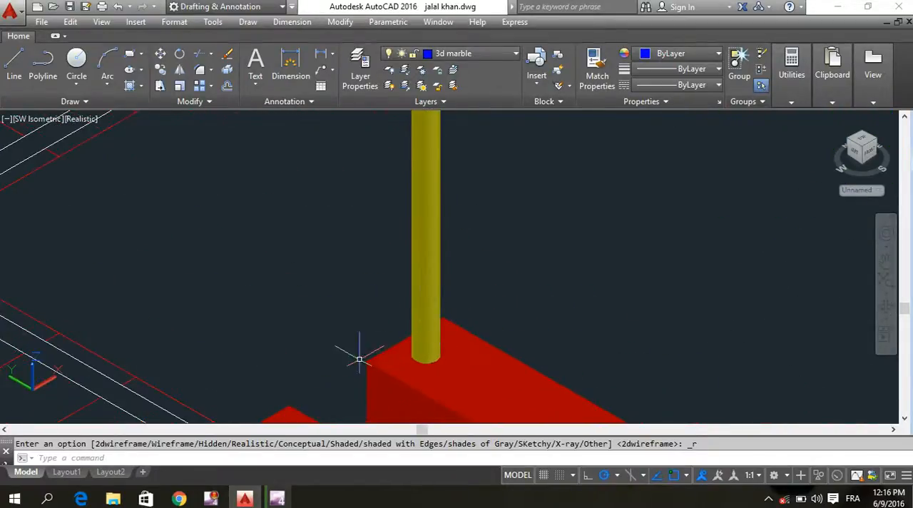
left_click(80, 118)
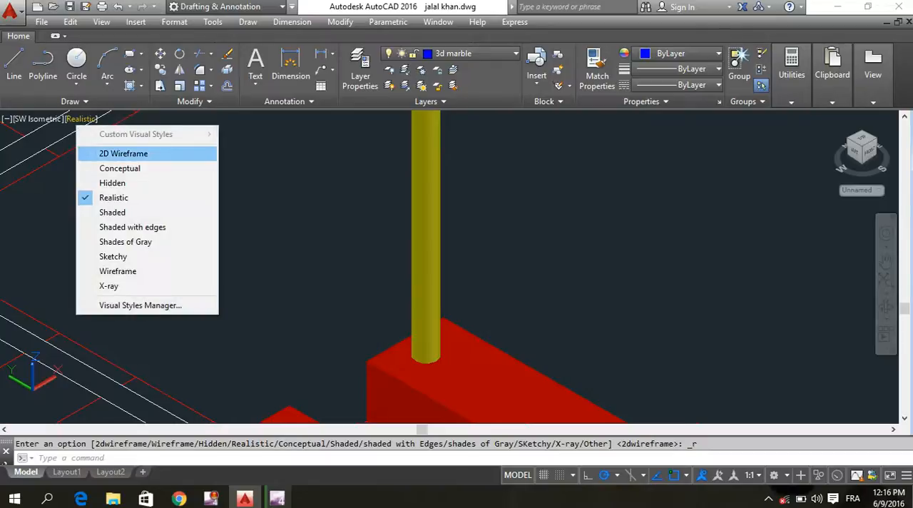
left_click(123, 154)
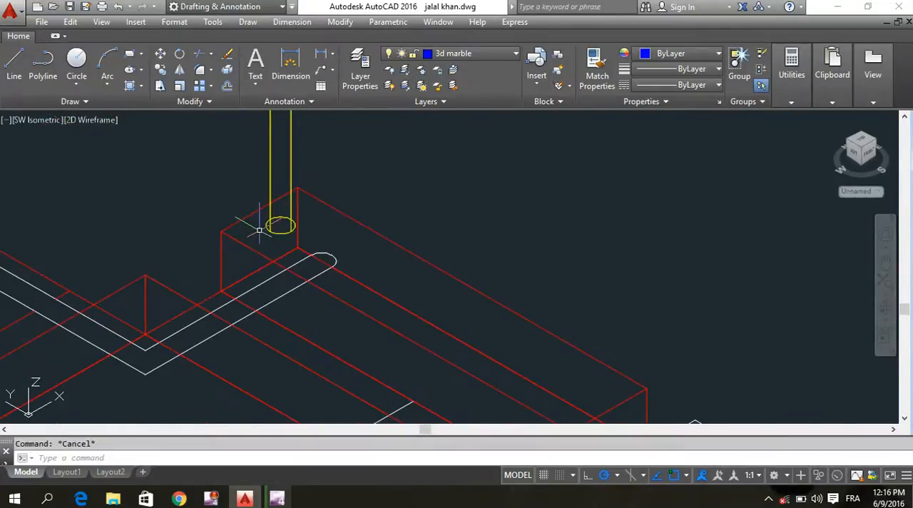
type("BOx")
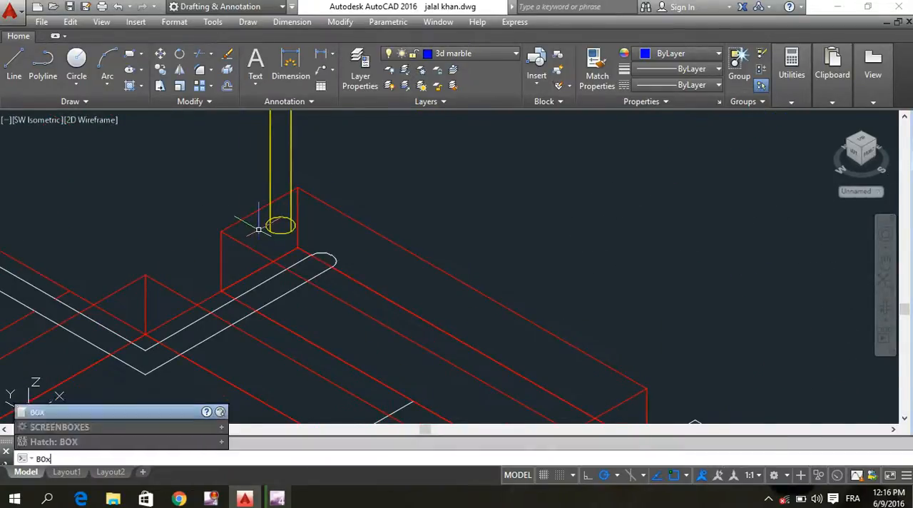
Draw a thin marble slab box on the red step beside the yellow post
key("Return")
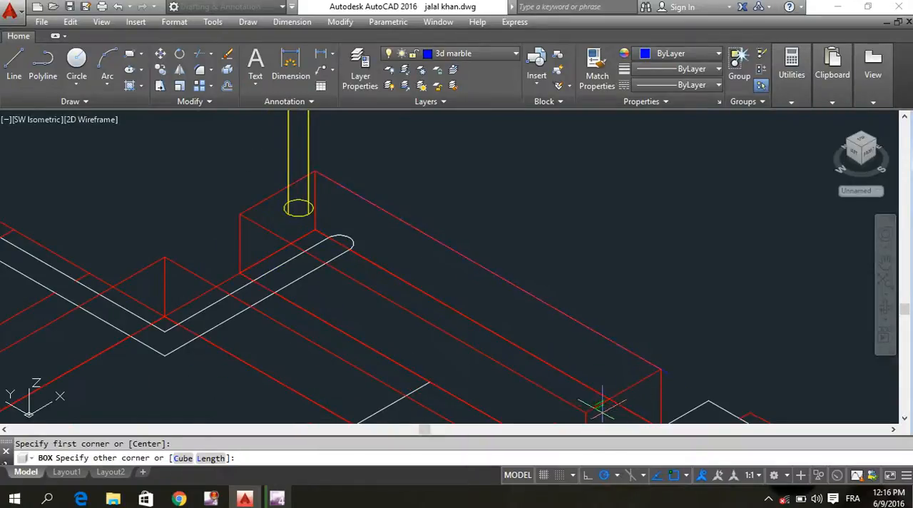
left_click(677, 368)
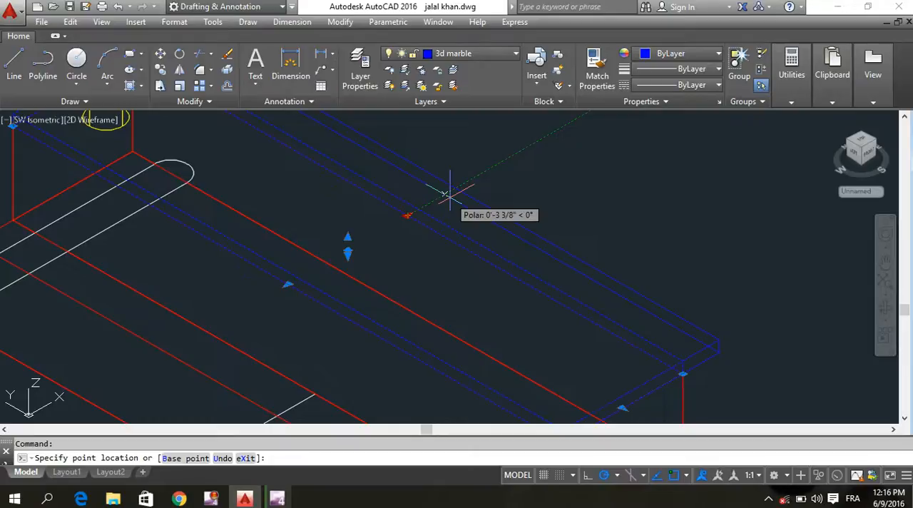
key("Escape")
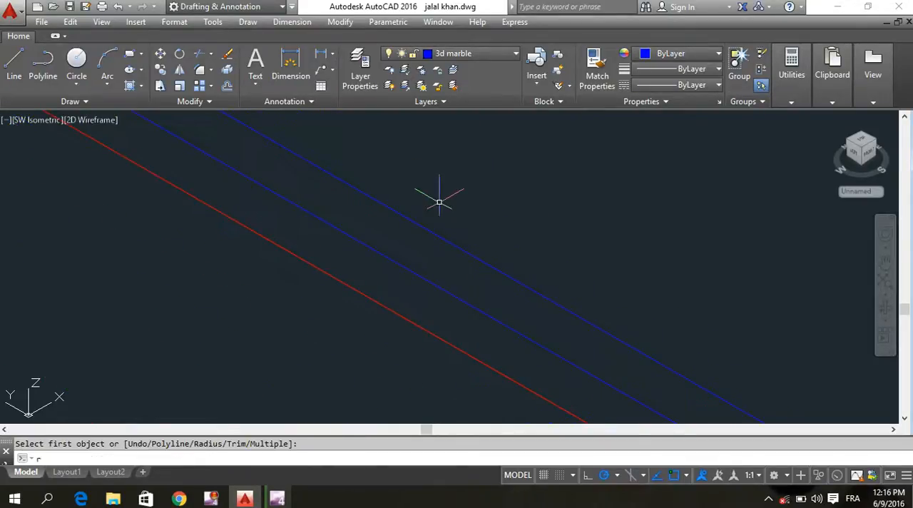
Set the fillet radius to 0.3 for rounding the slab edges
key("Escape")
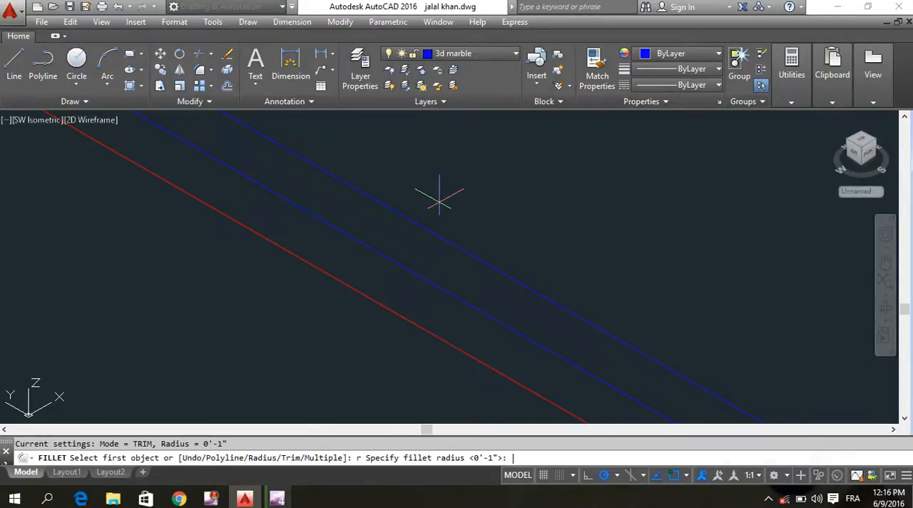
type(".3")
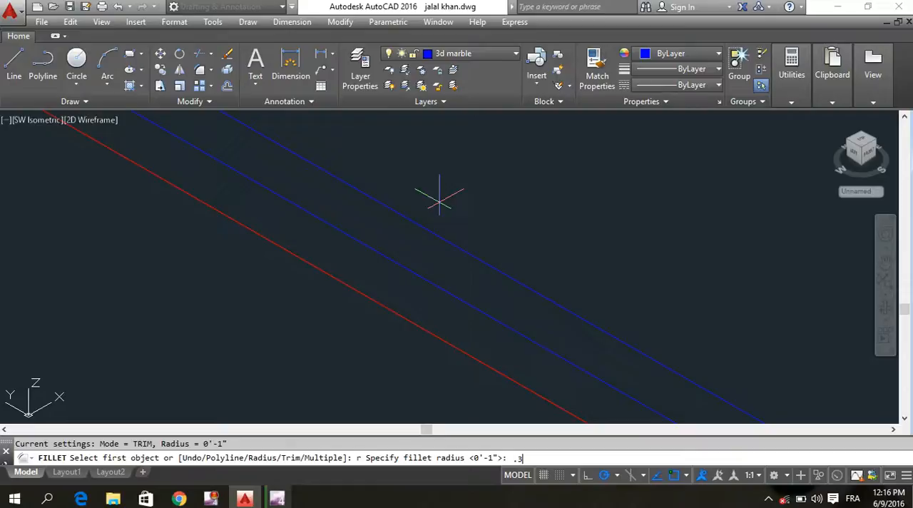
key("Return")
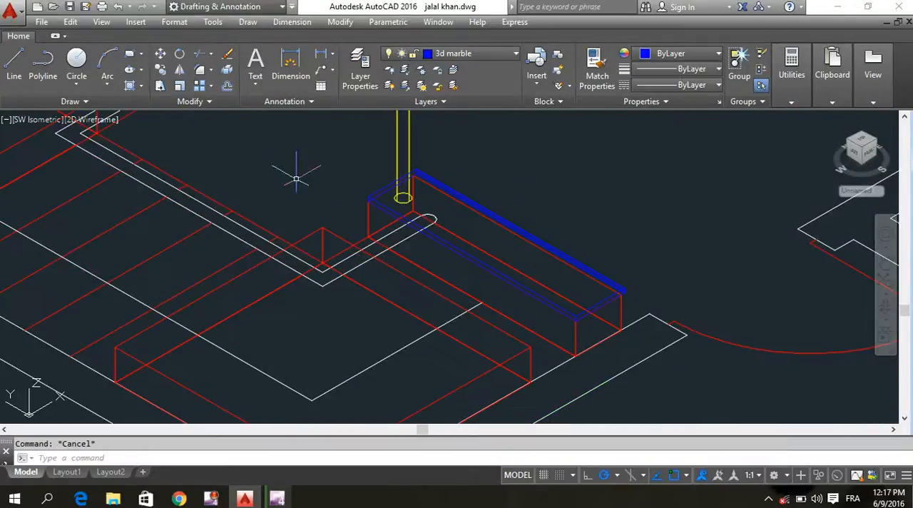
type("BOX")
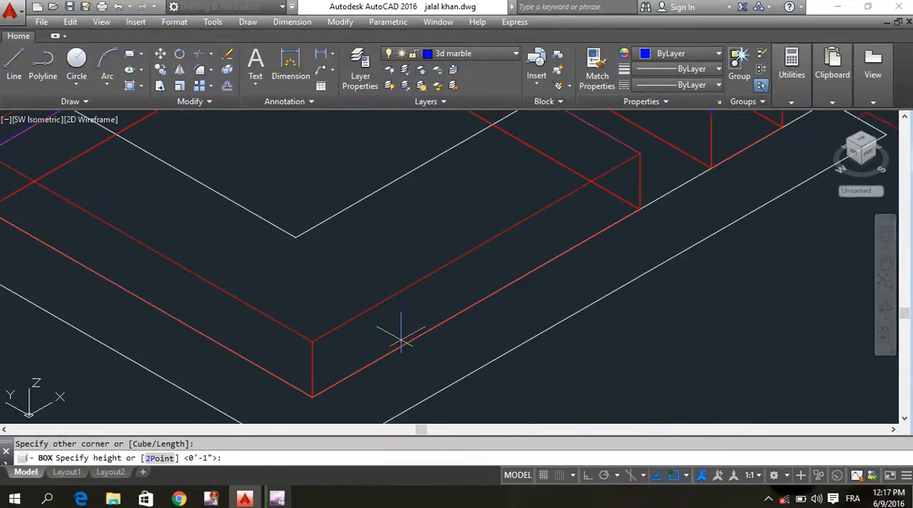
Finish a 1-unit-high marble slab box and cancel the accidental grip edit
type("1")
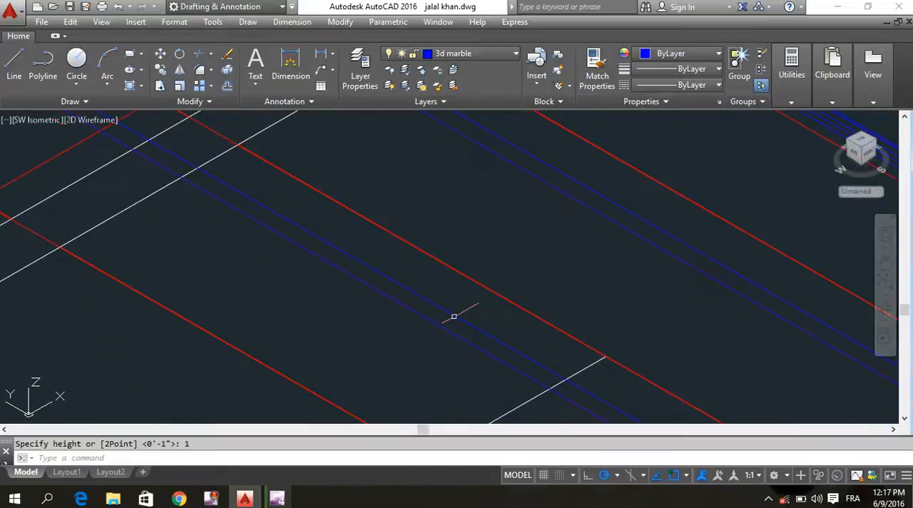
key("Return")
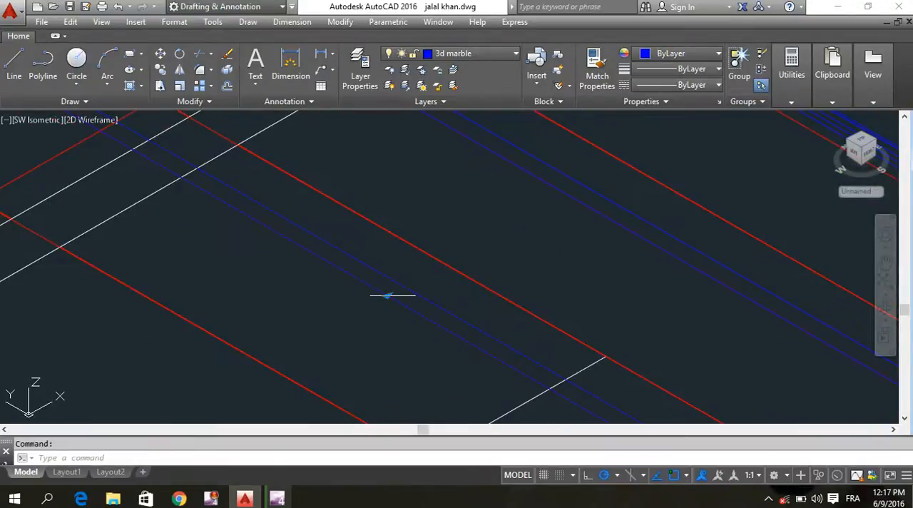
left_click(389, 295)
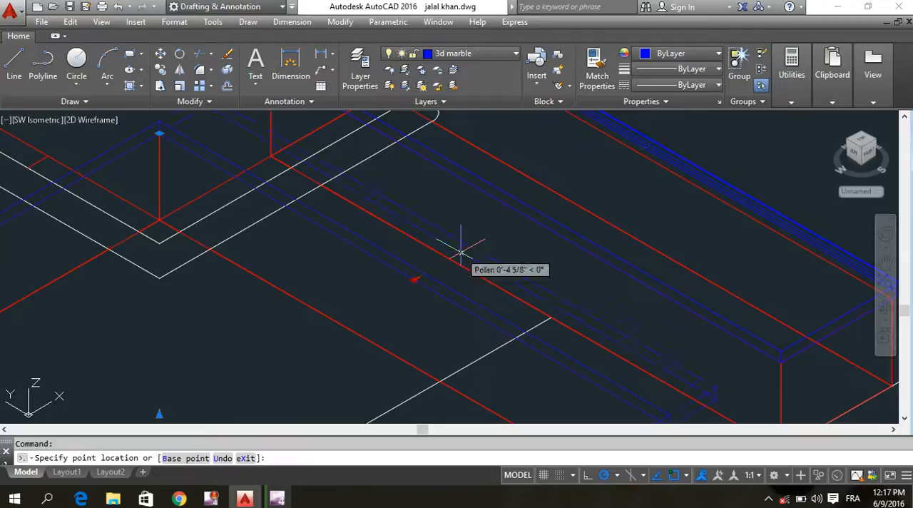
key("Escape")
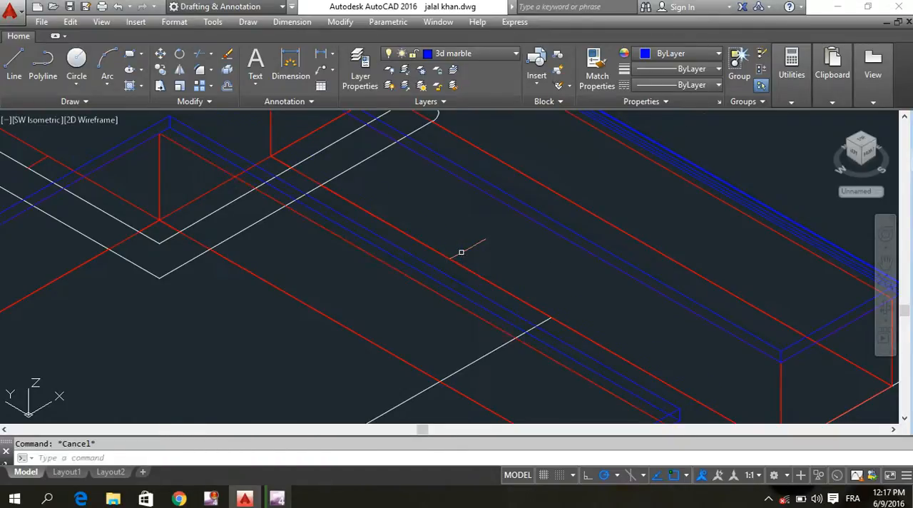
Round one slab edge with a 0.3 fillet
type(".3")
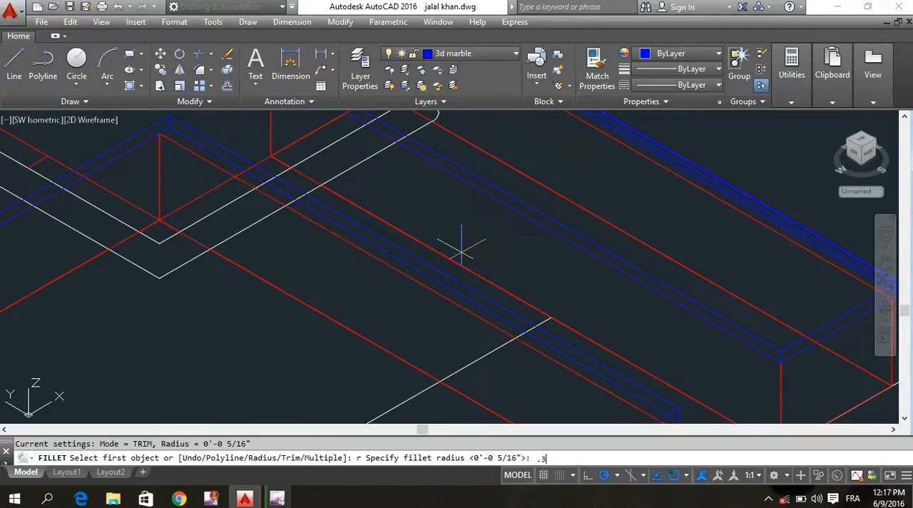
key("Return")
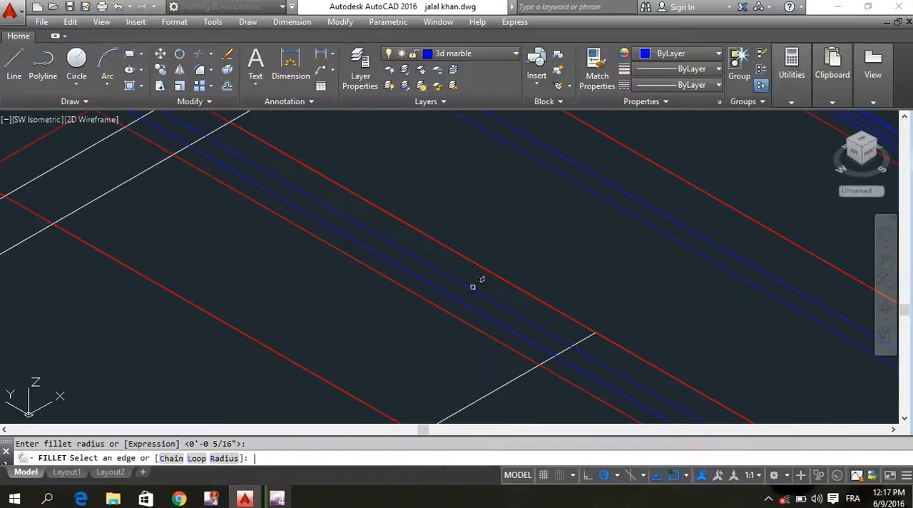
left_click(479, 280)
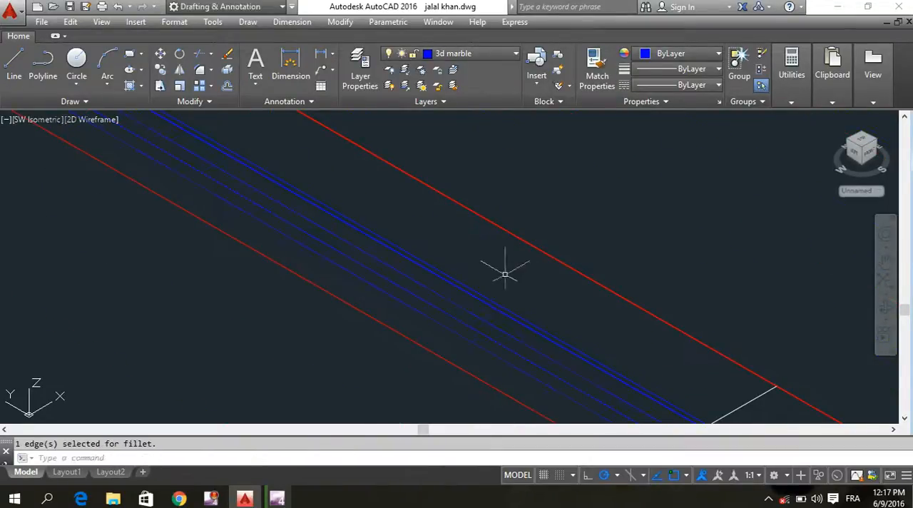
key("Escape")
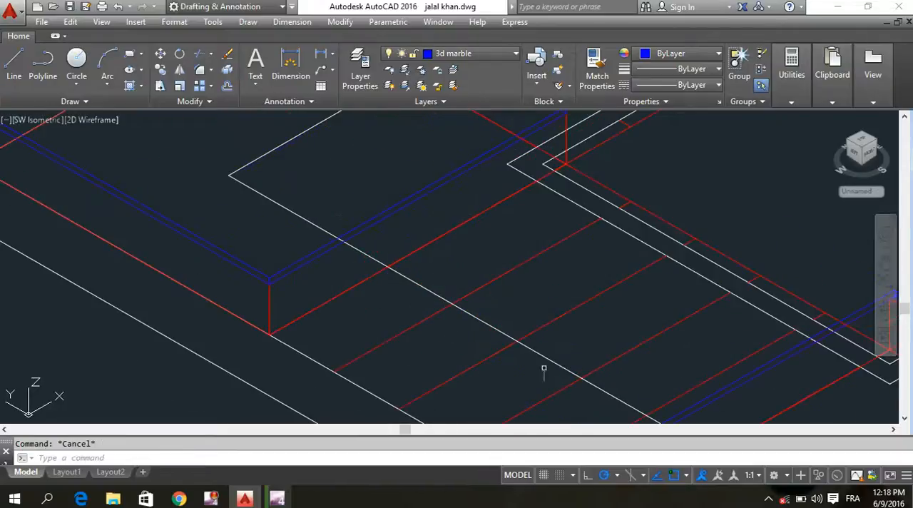
Fillet the second marble slab's edge with radius R so both steps have rounded blue tops
type("box")
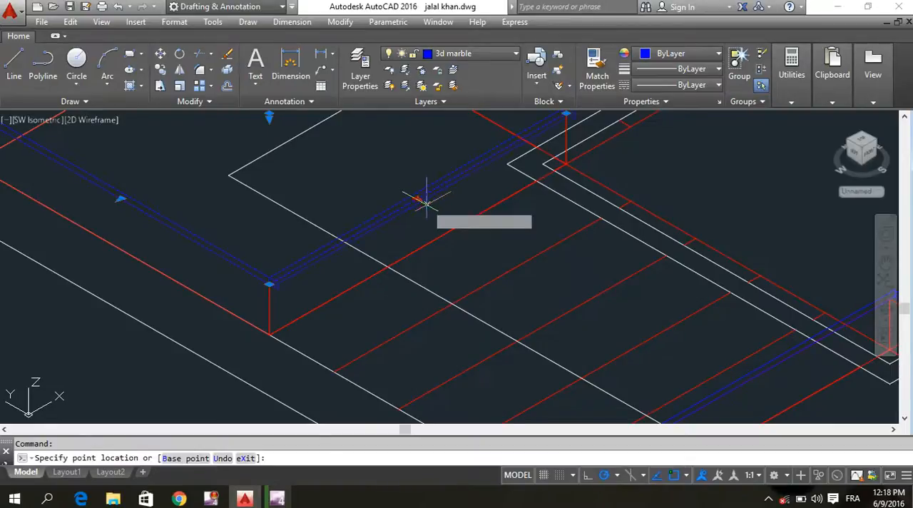
mouse_move(459, 225)
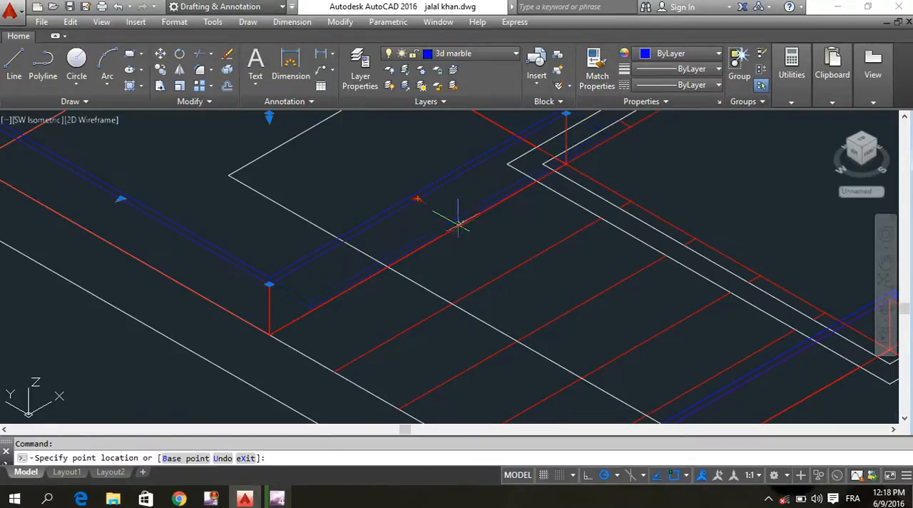
mouse_move(482, 231)
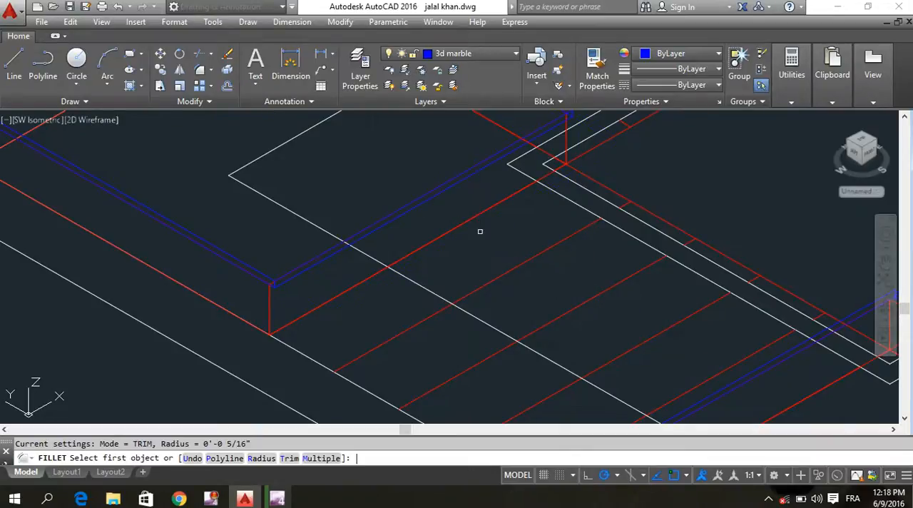
type("r")
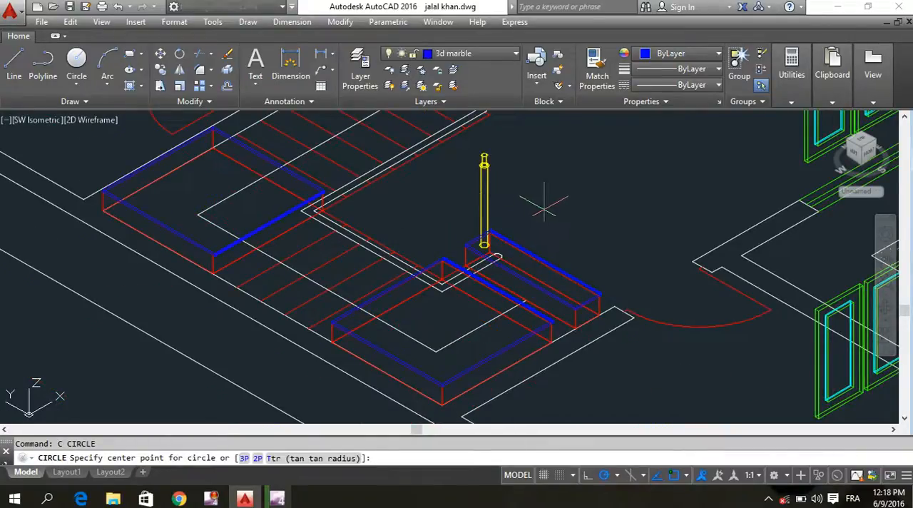
Copy a step with its post, rotate it 270° about its corner and move it into place
key("Escape")
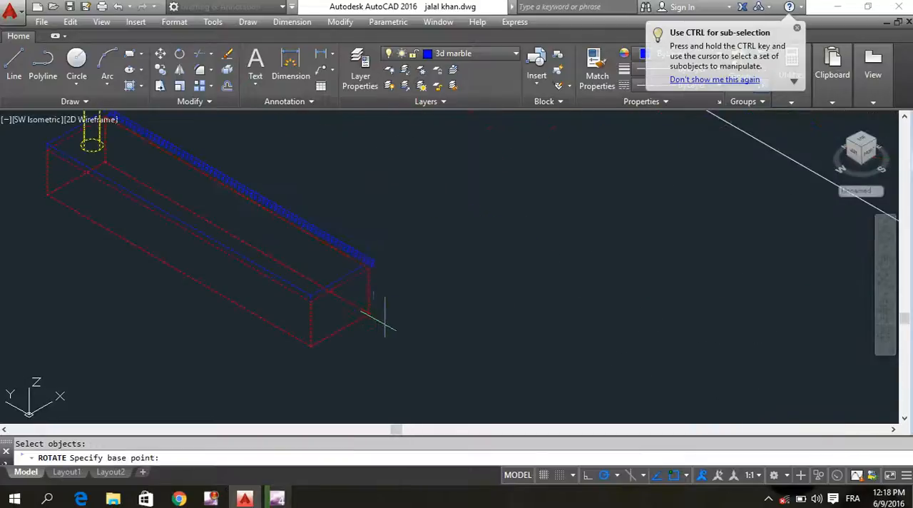
left_click(351, 334)
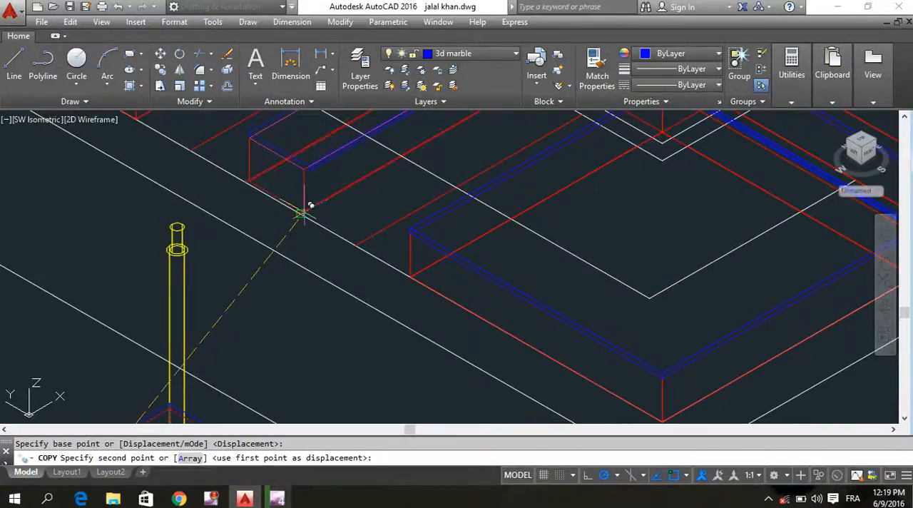
mouse_move(356, 245)
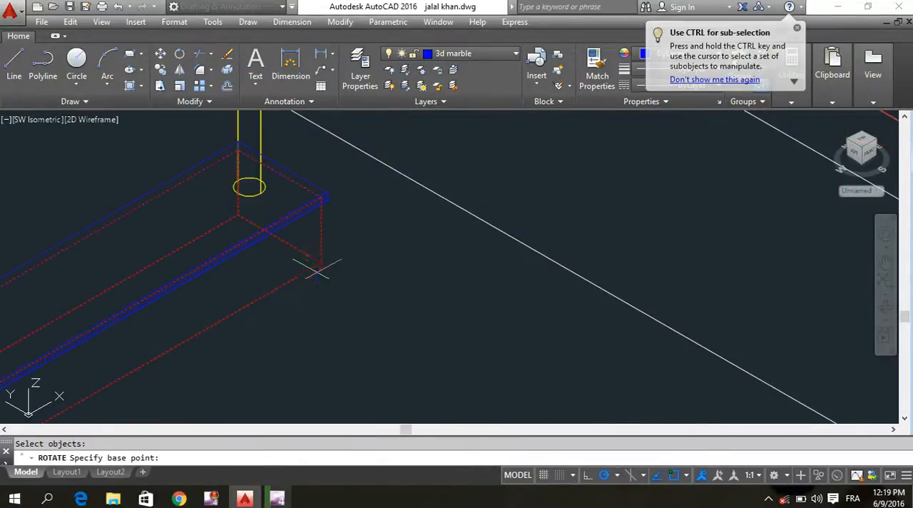
left_click(326, 268)
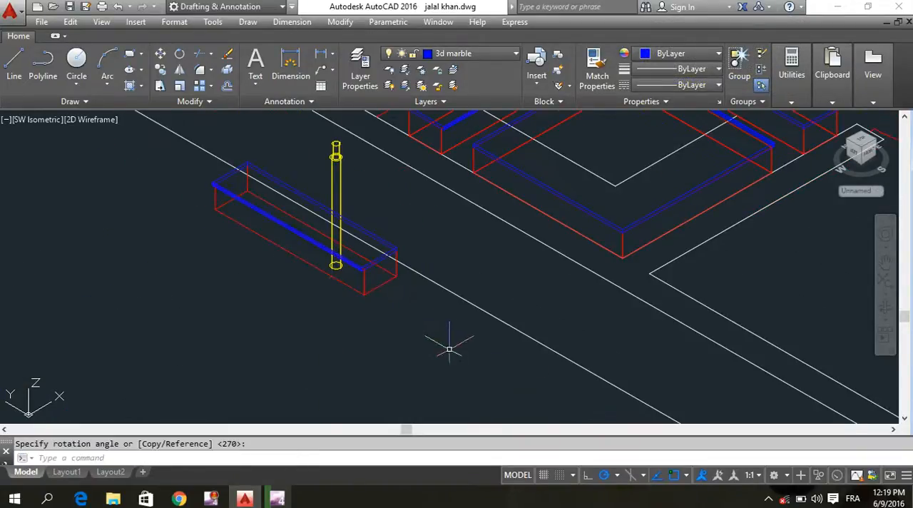
key("Escape")
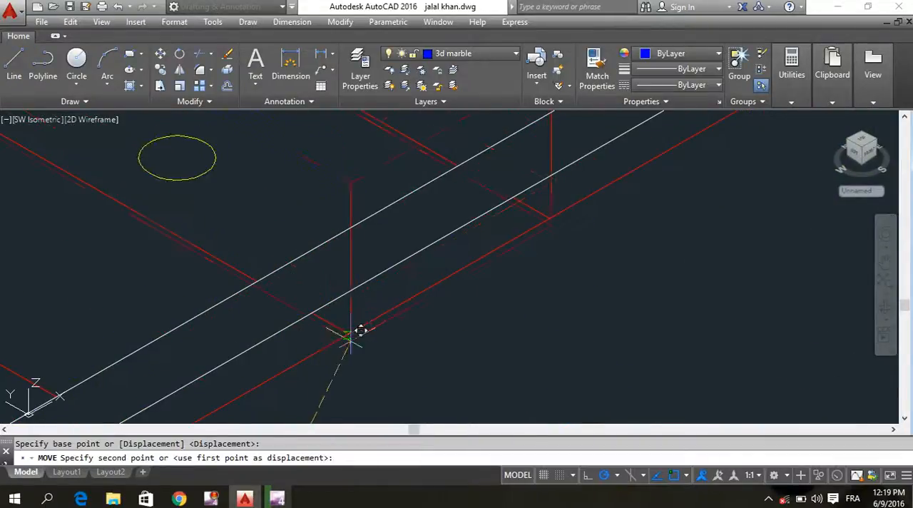
left_click(360, 331)
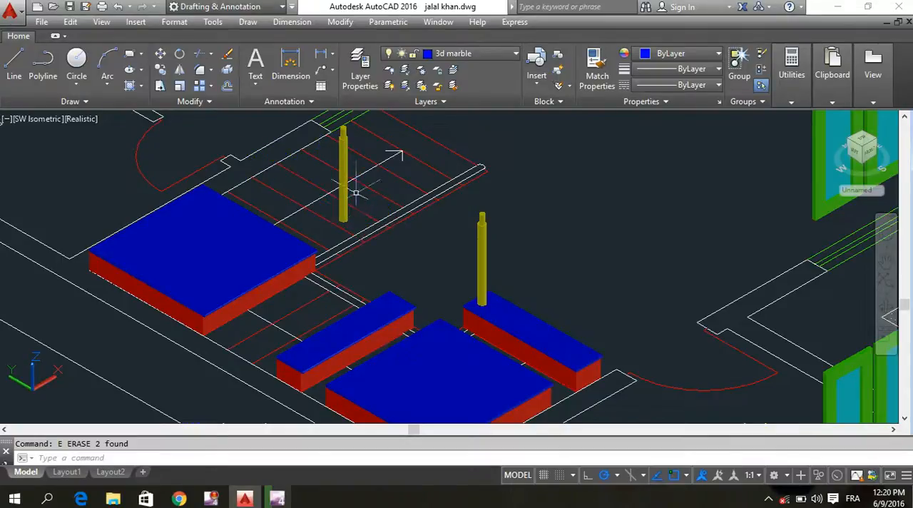
Select the third step with its post and rotate it 270° about its corner
left_click(343, 171)
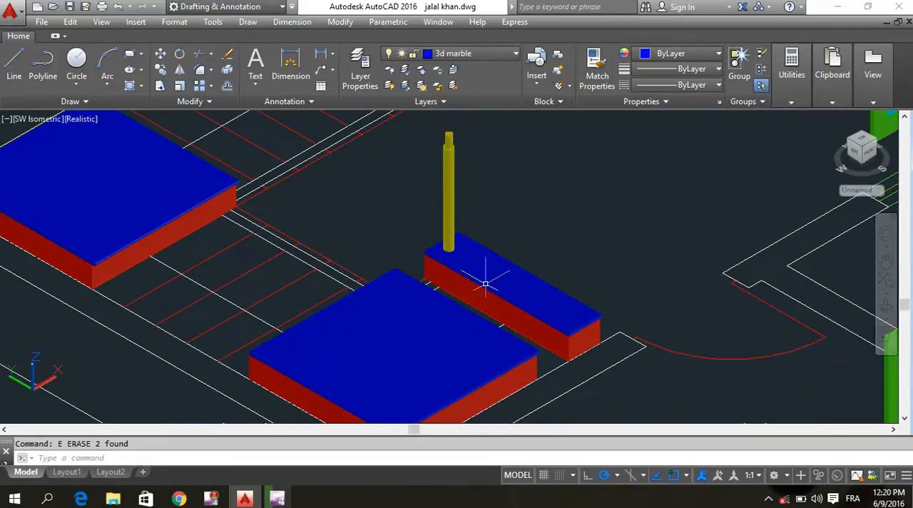
left_click_drag(425, 171, 496, 188)
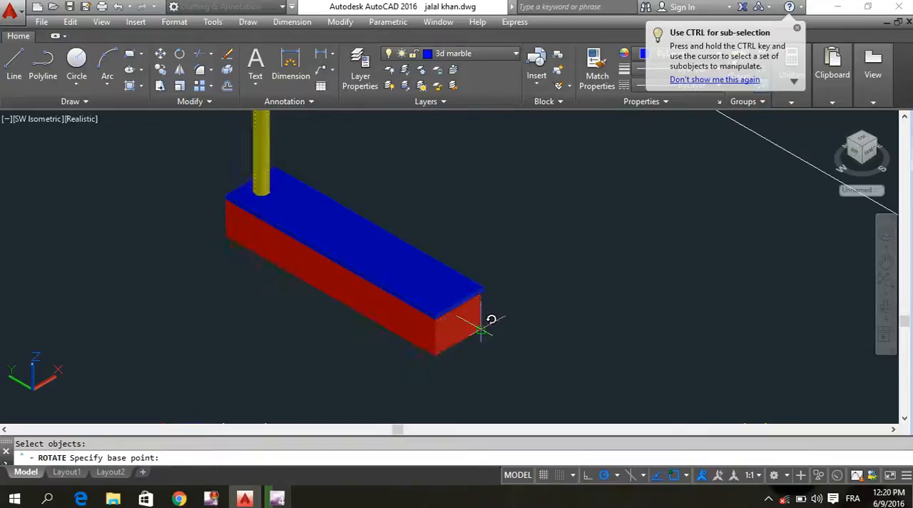
left_click(482, 328)
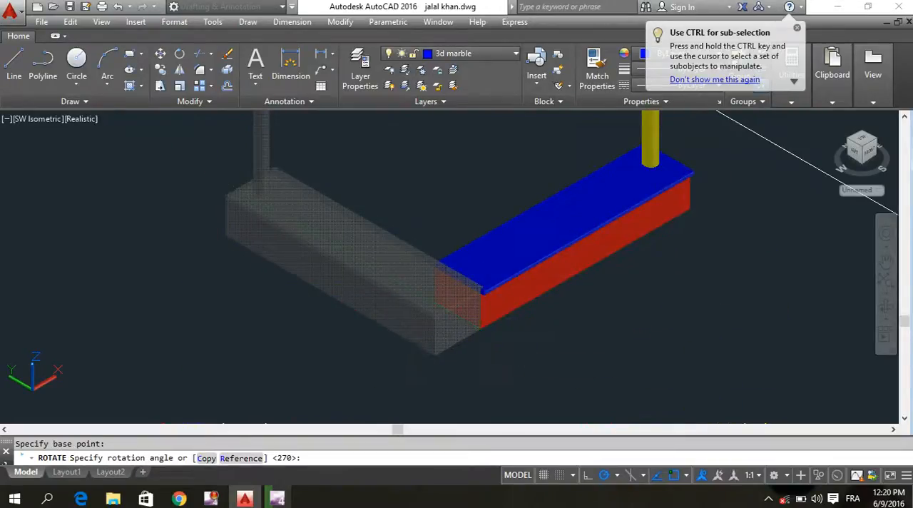
key("Escape")
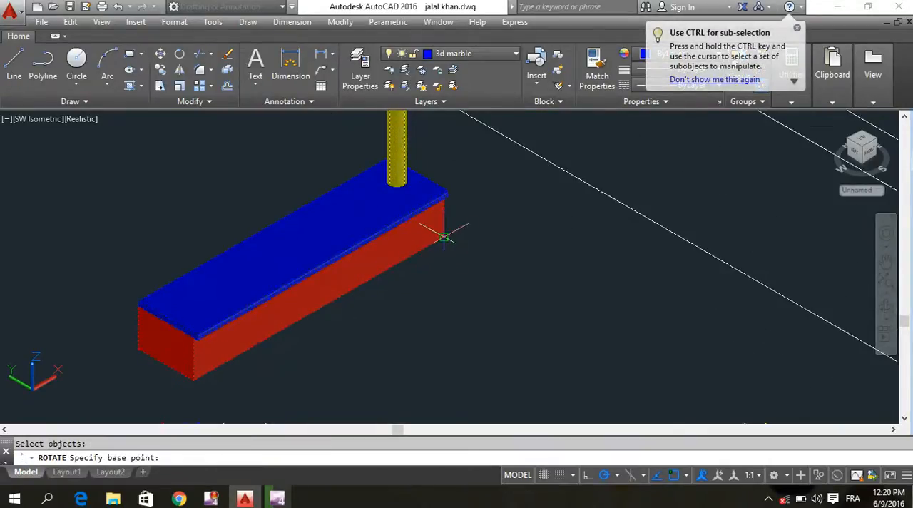
Move the rotated step by its corner into position along the stairs
left_click(445, 240)
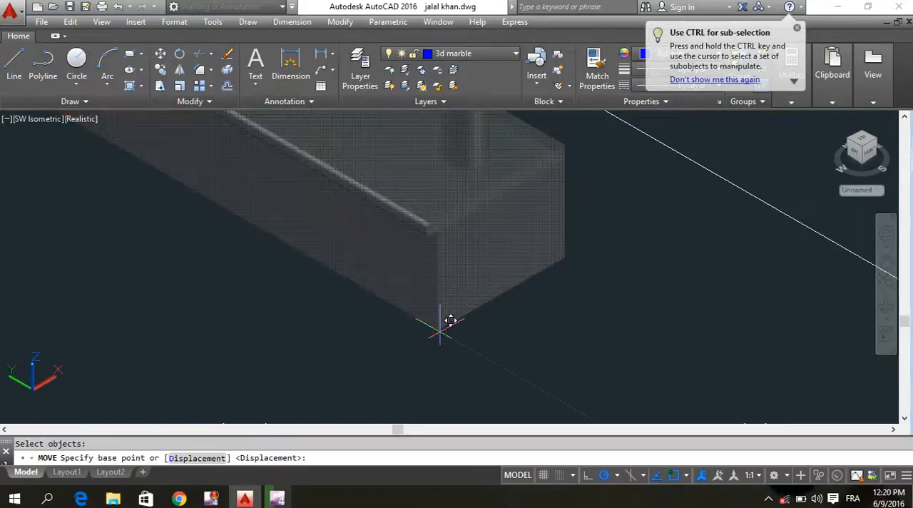
left_click(439, 331)
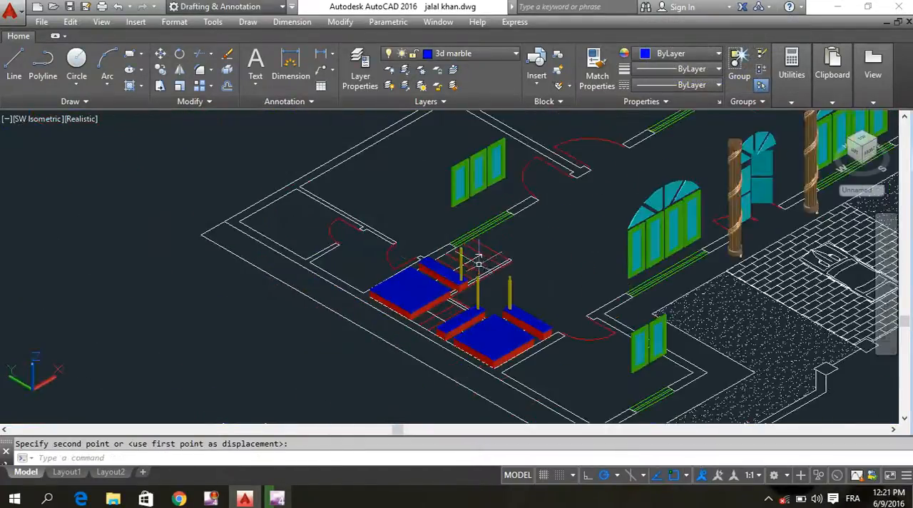
key("Escape")
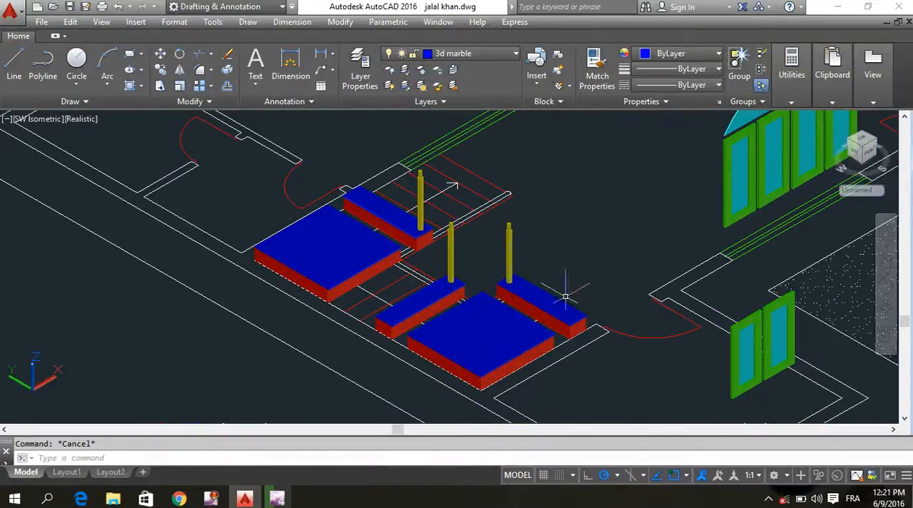